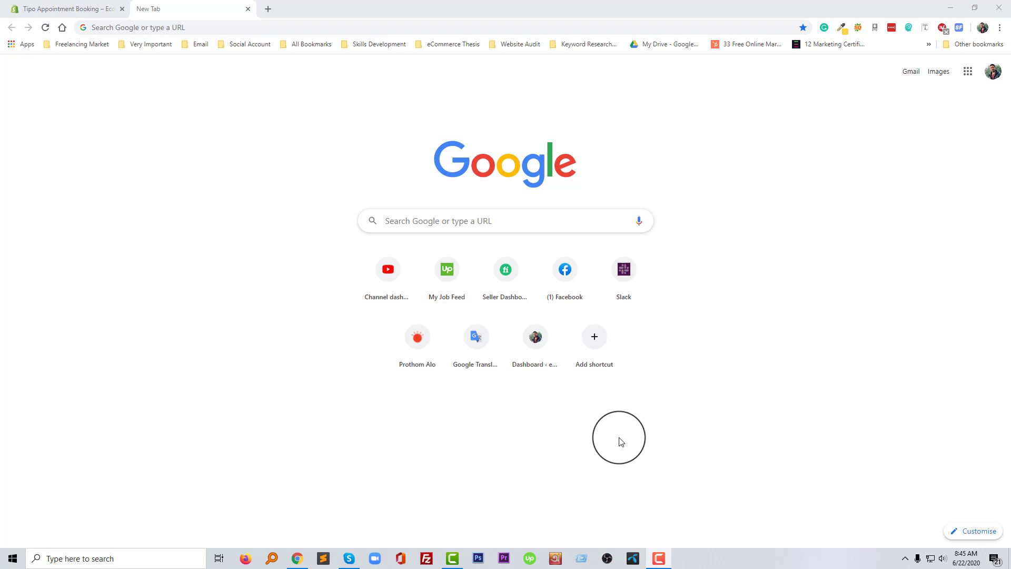
mouse_move(209, 292)
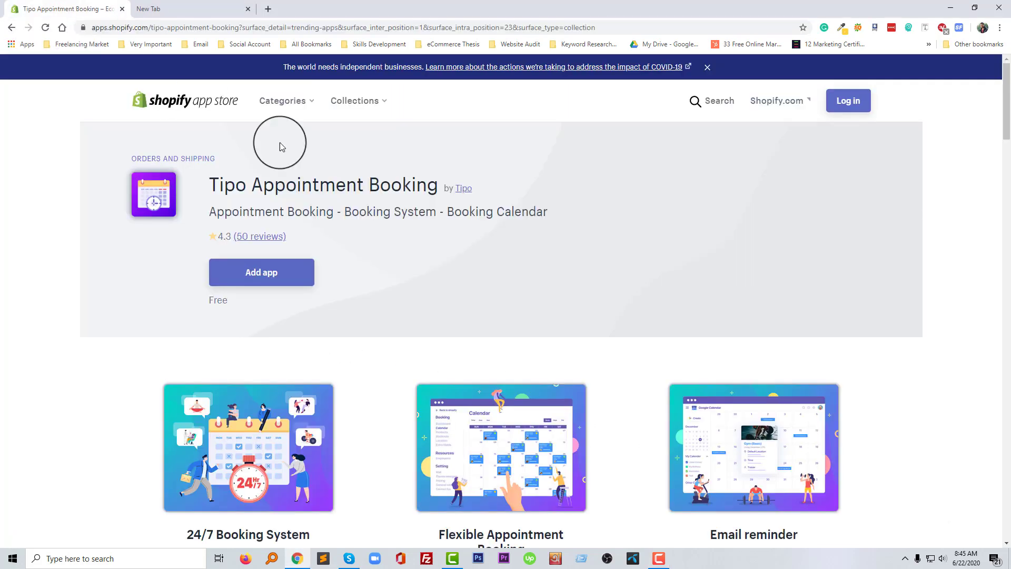
mouse_move(392, 248)
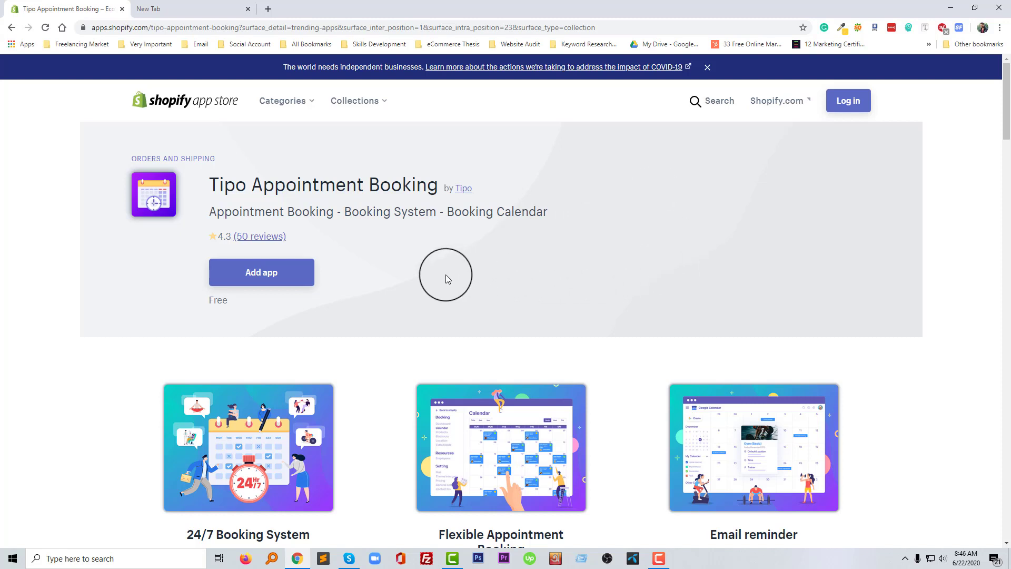
Scroll through Tipo's description and feature list down to the See the app in action and Media gallery sections.
scroll(down, 3)
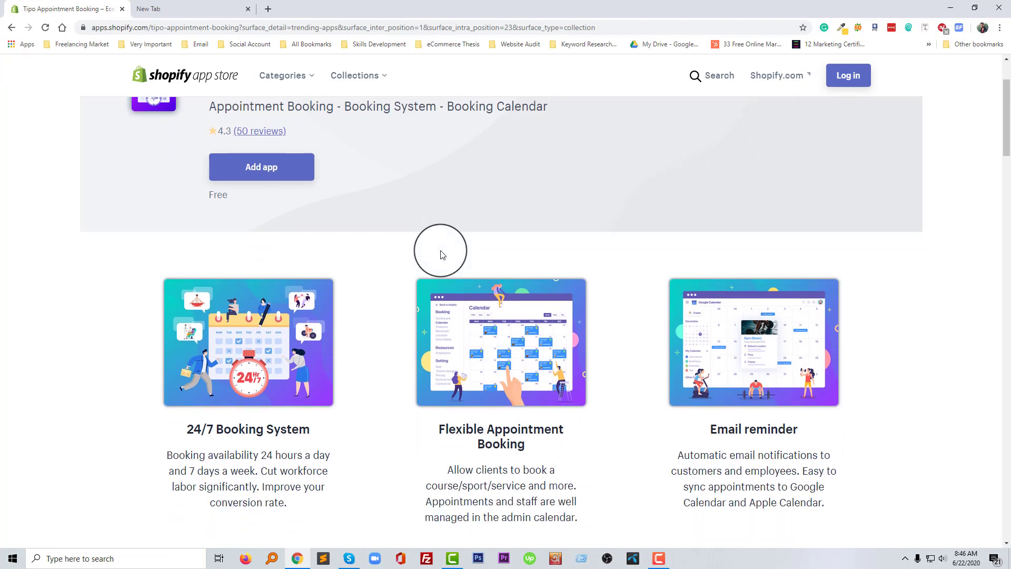
scroll(down, 3)
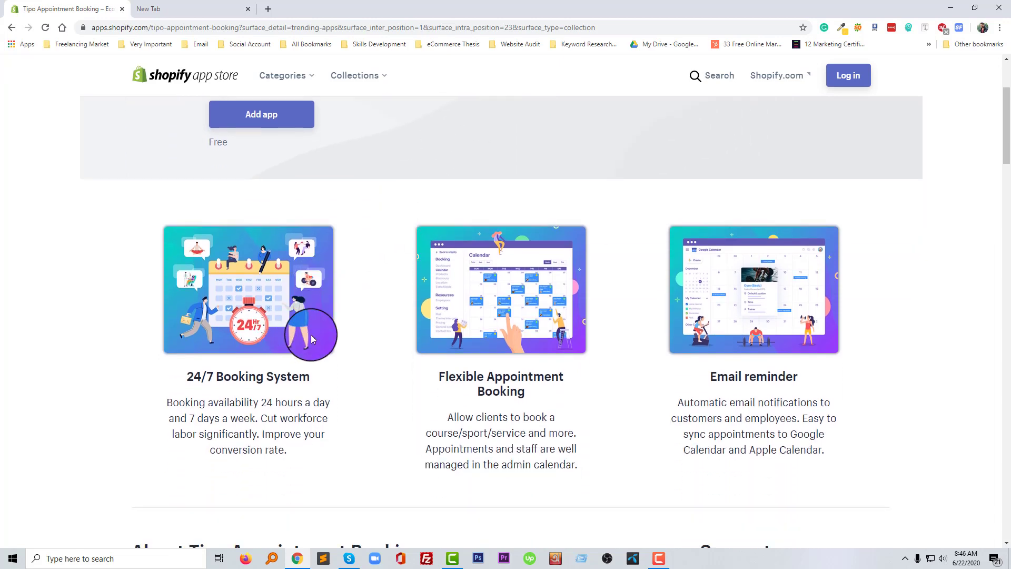
scroll(down, 3)
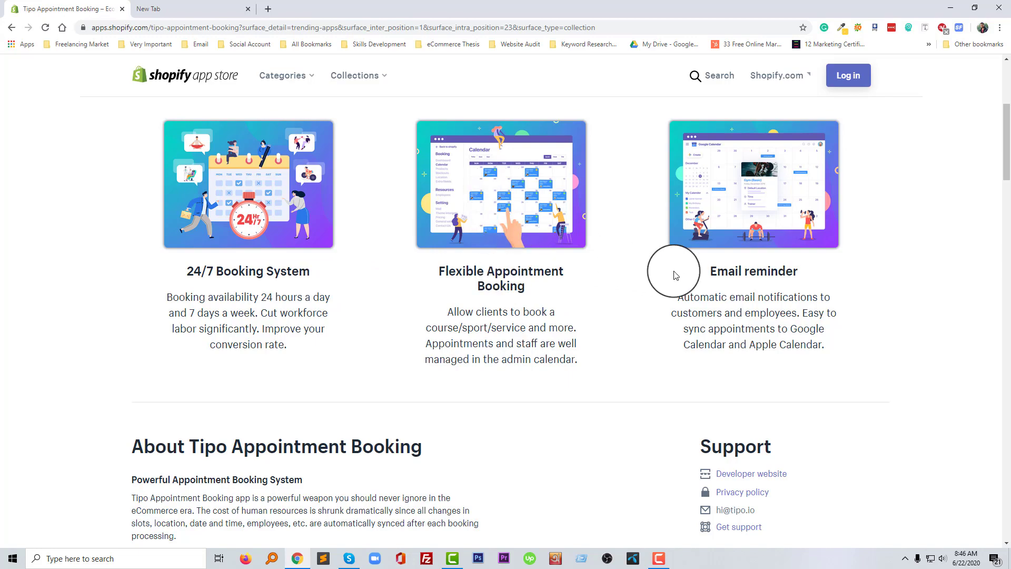
mouse_move(616, 353)
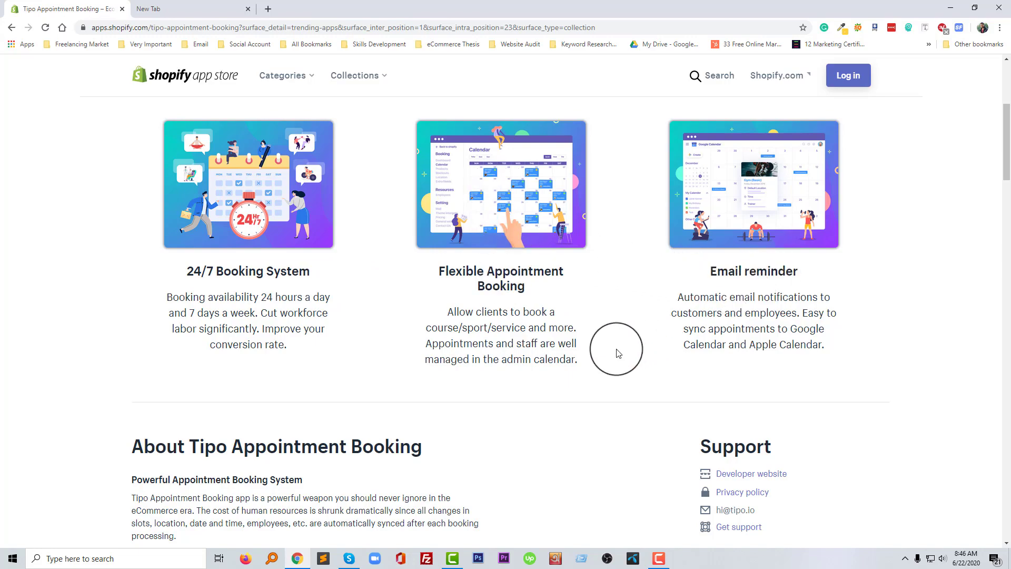
scroll(down, 3)
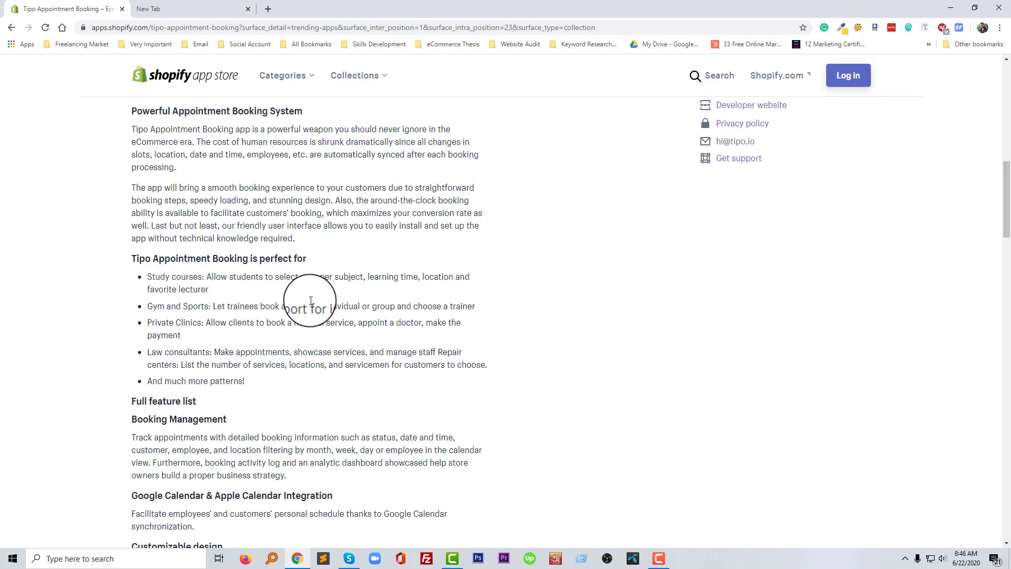
scroll(down, 3)
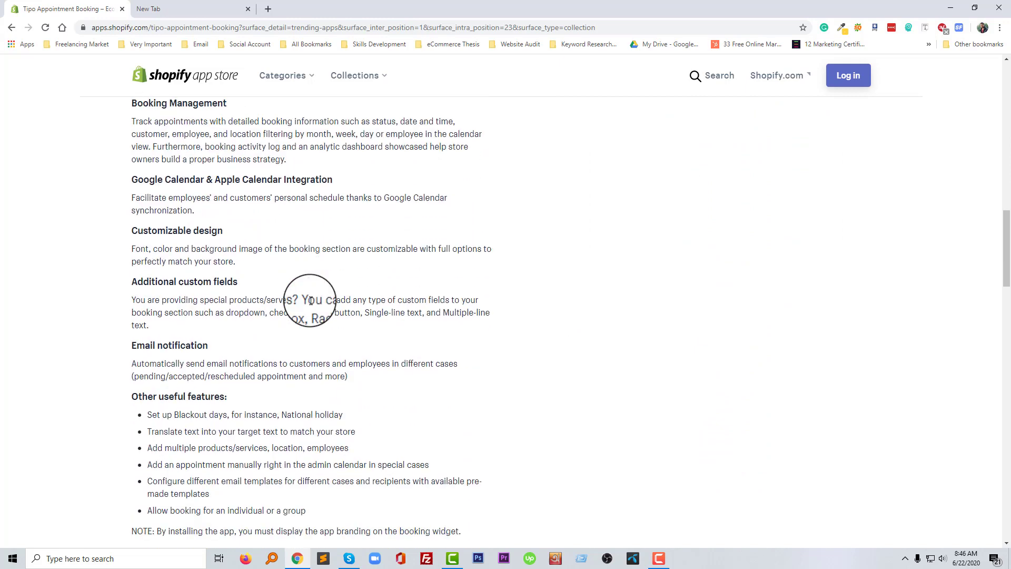
scroll(up, 3)
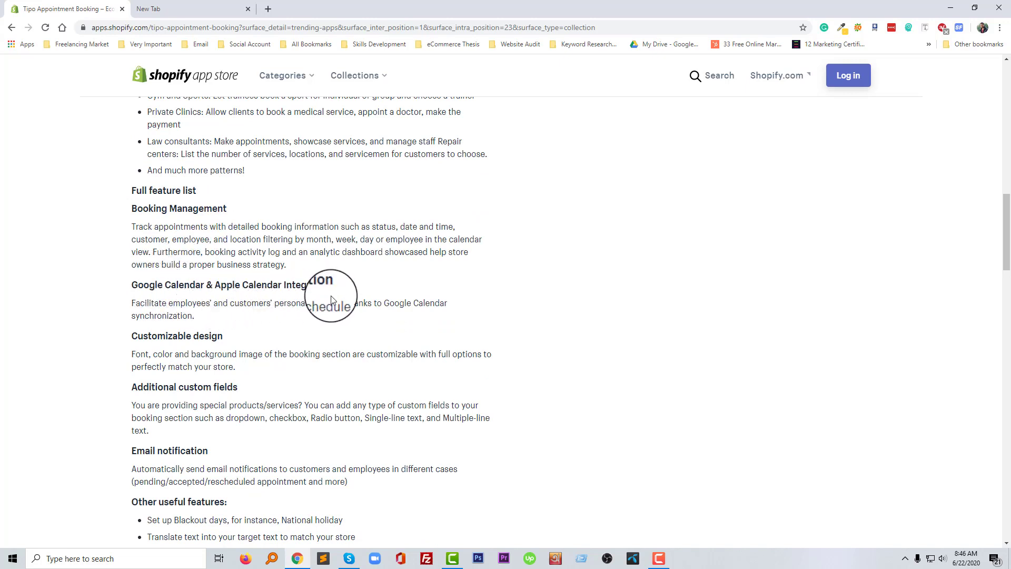
scroll(down, 3)
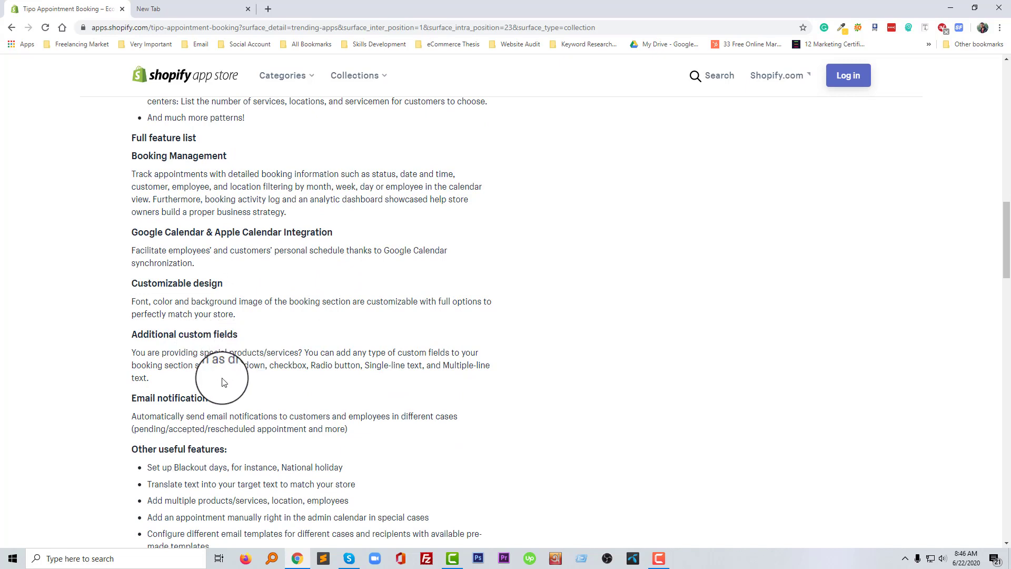
scroll(down, 3)
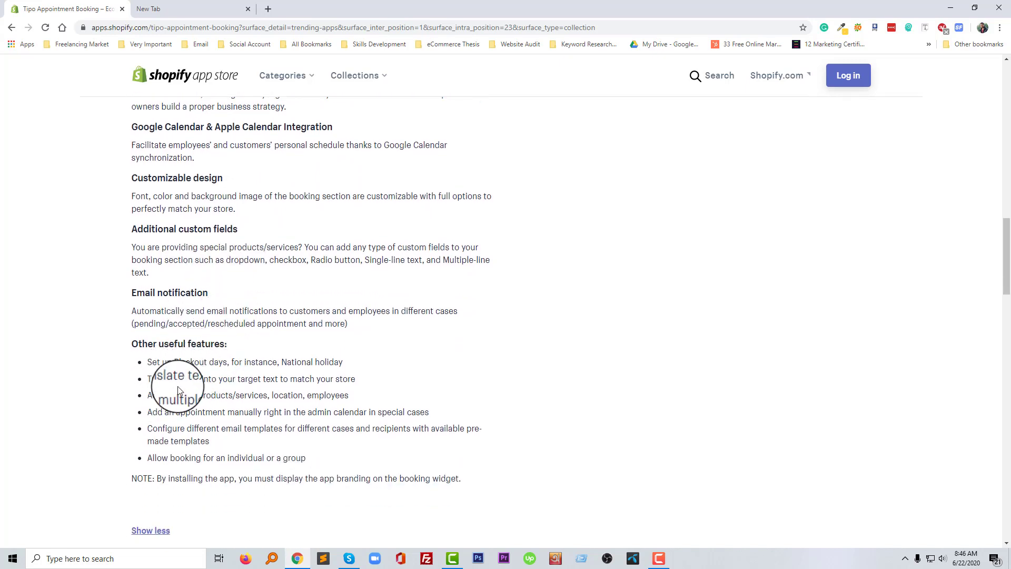
scroll(down, 3)
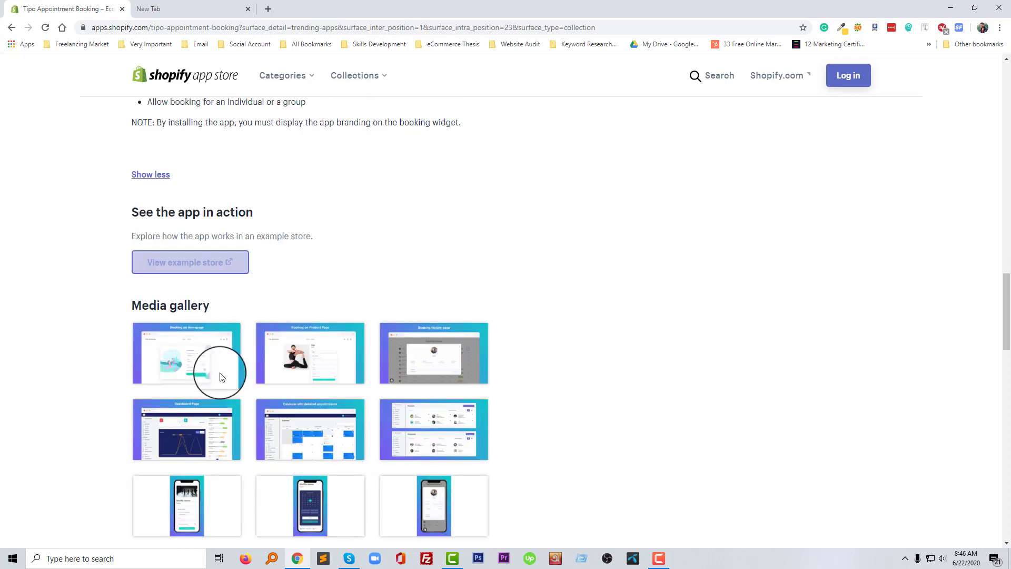
scroll(down, 3)
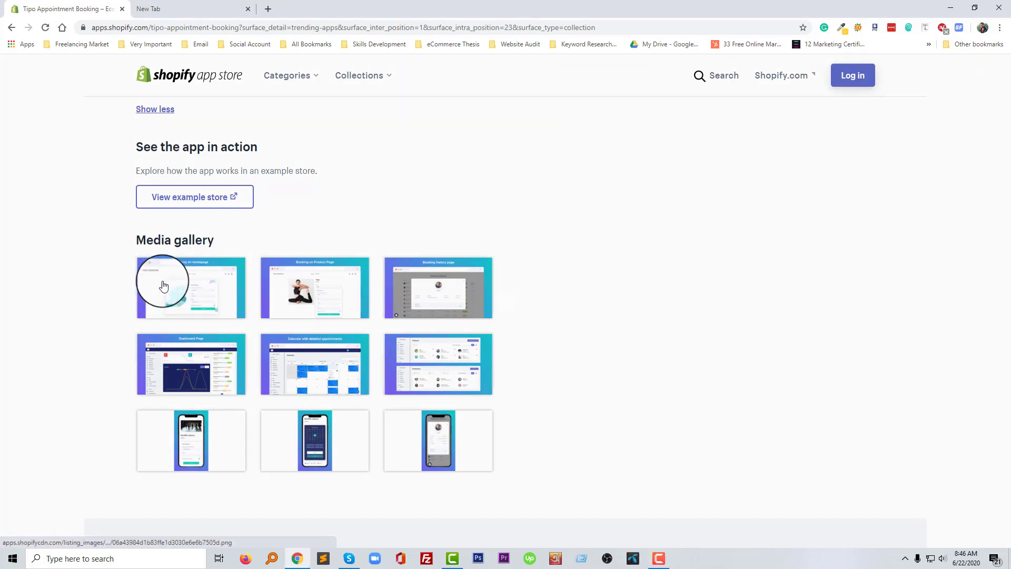
click(191, 287)
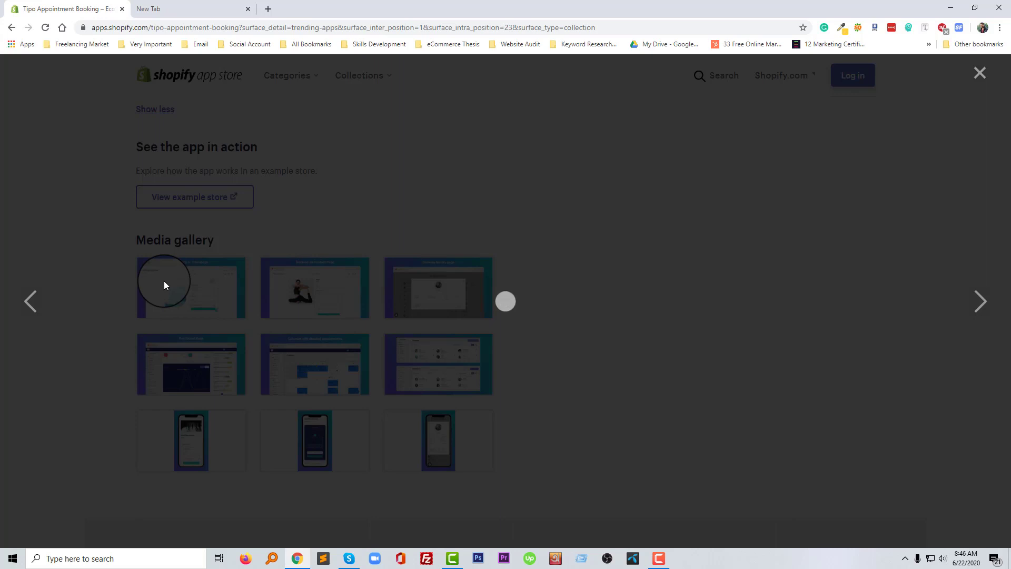
click(164, 286)
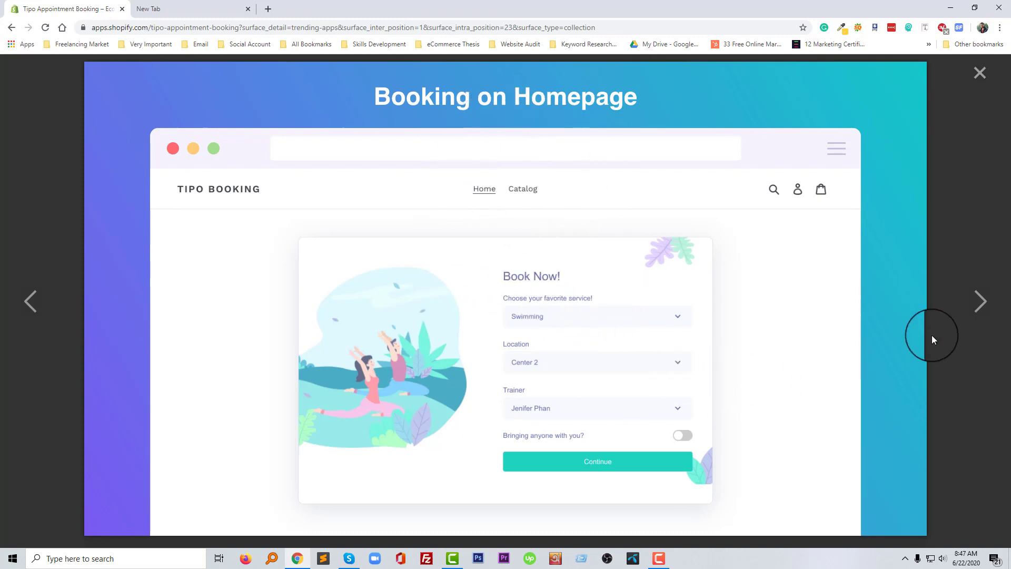
click(979, 302)
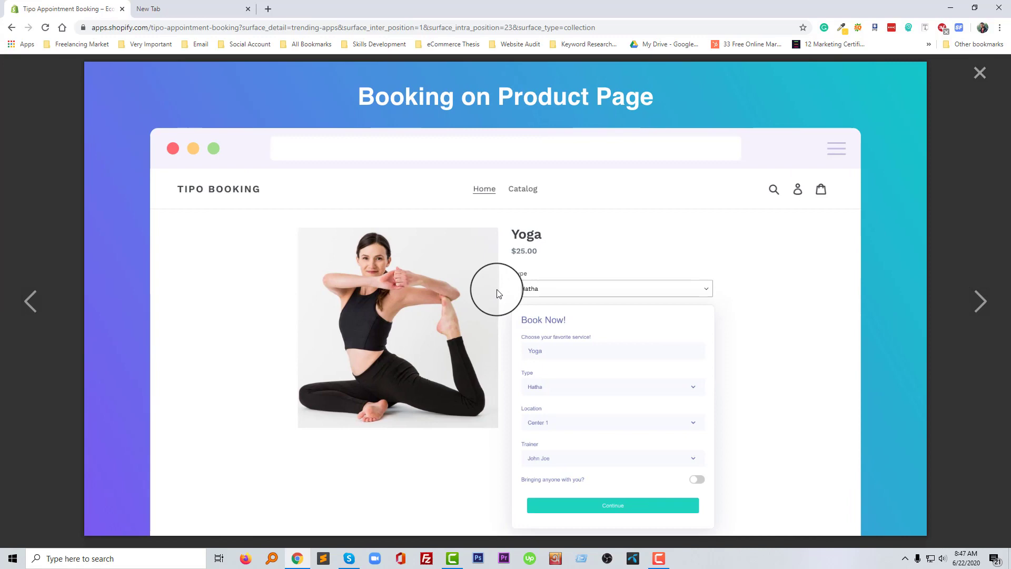
mouse_move(560, 348)
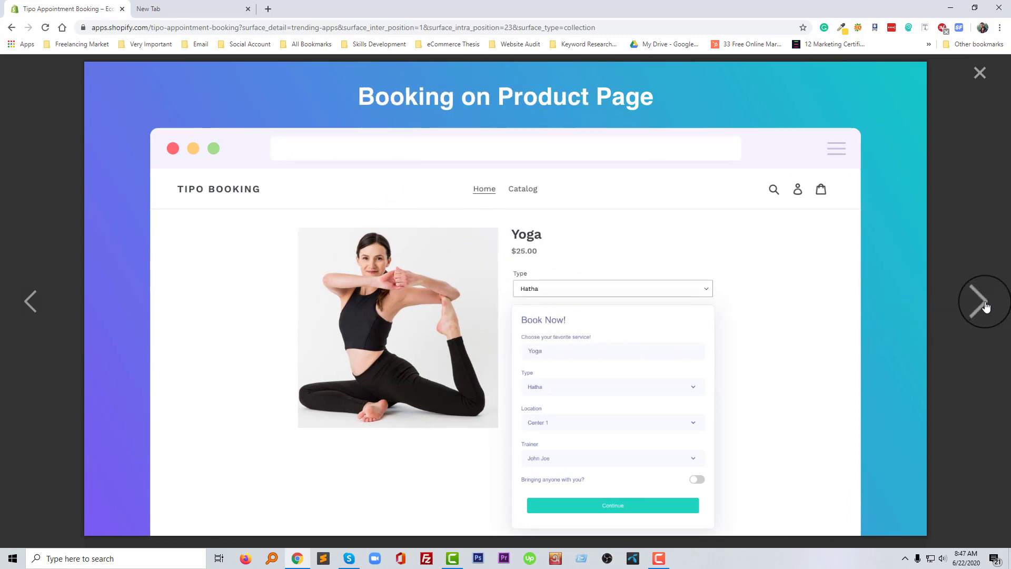
click(981, 301)
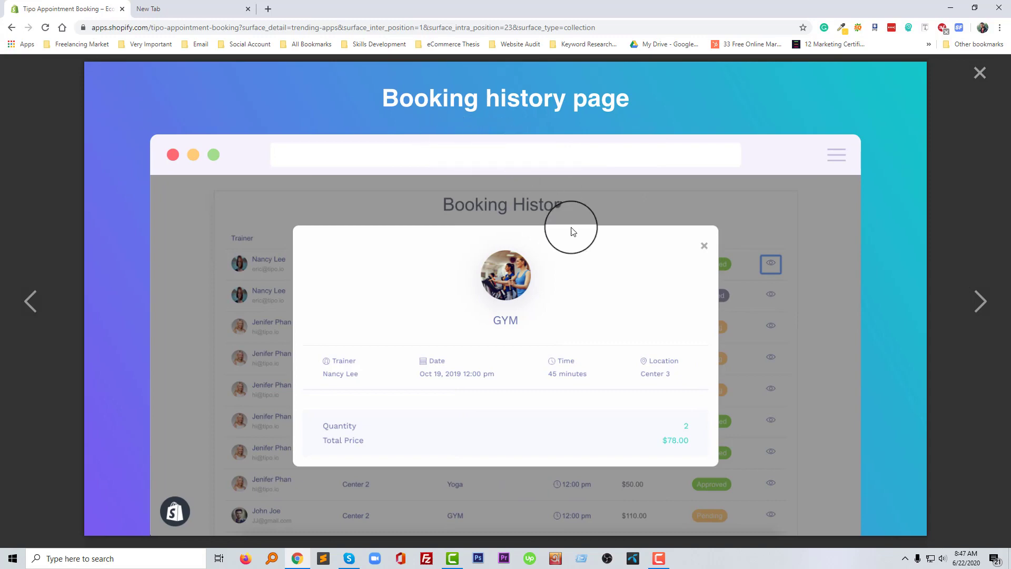
mouse_move(349, 309)
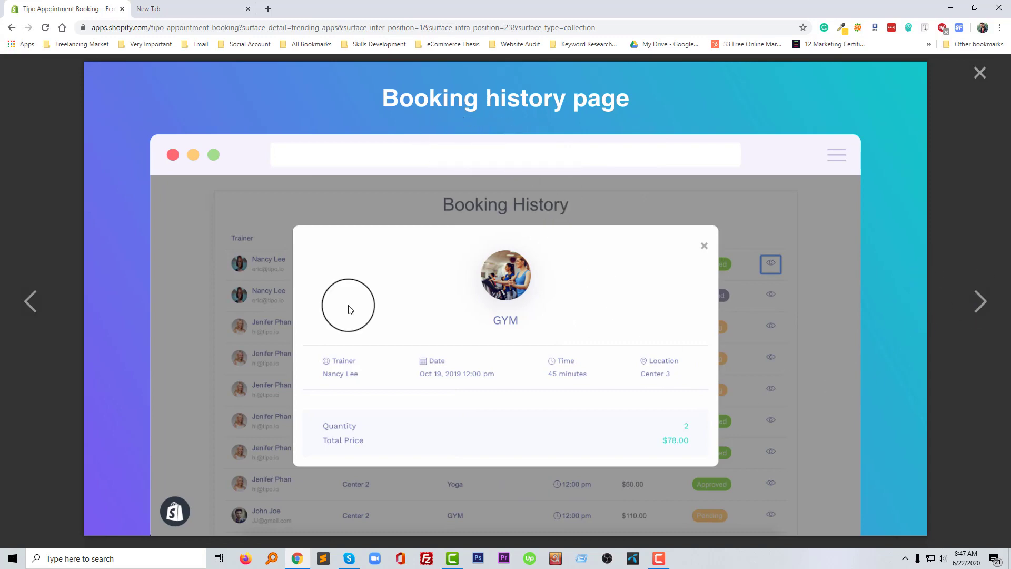
mouse_move(353, 289)
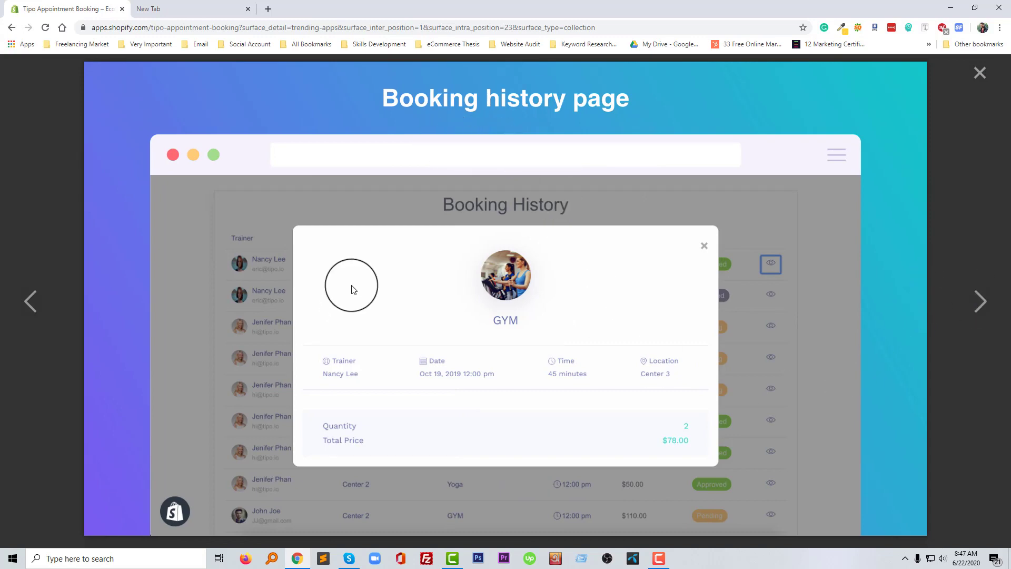
click(979, 302)
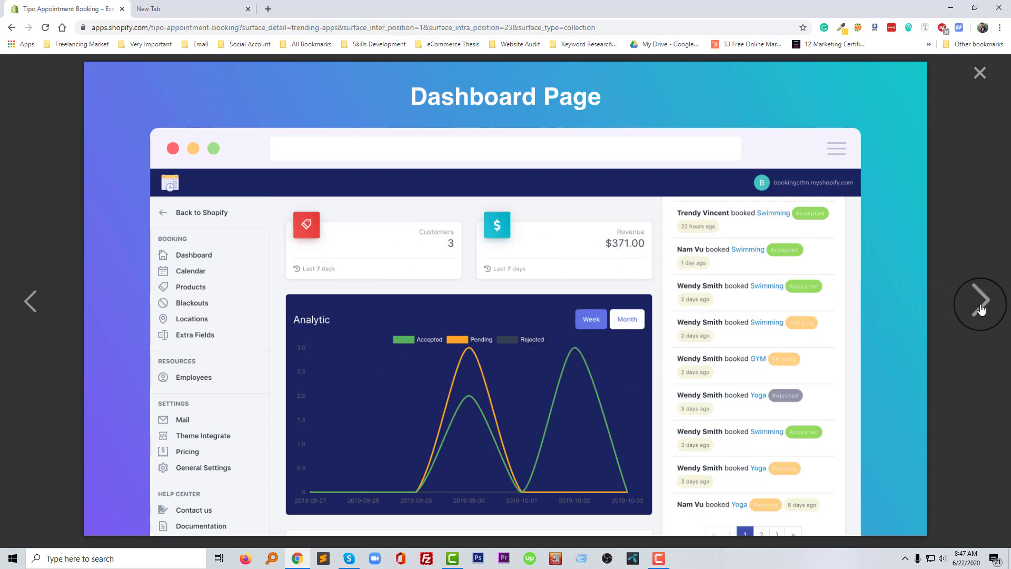
click(979, 301)
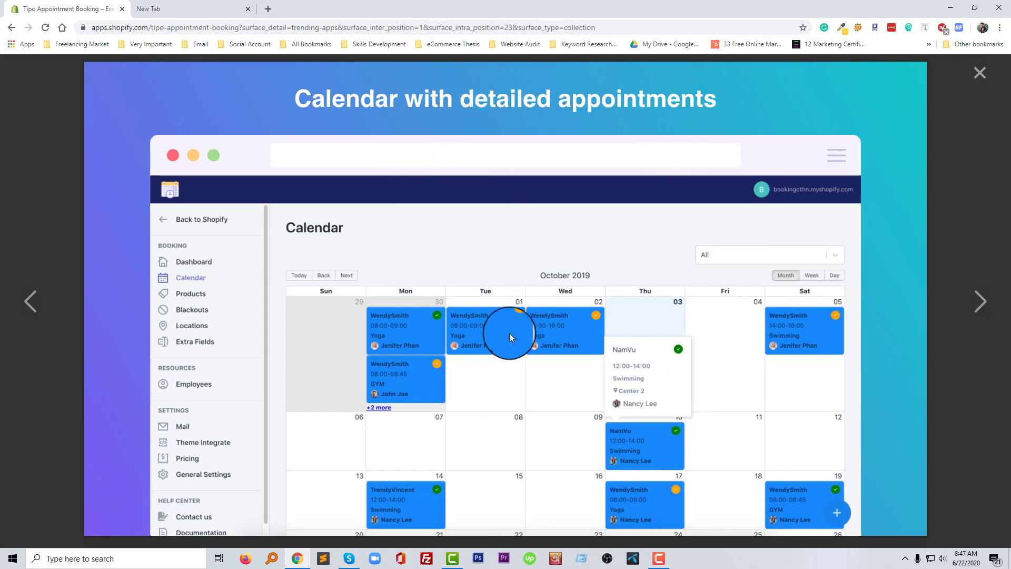
click(981, 301)
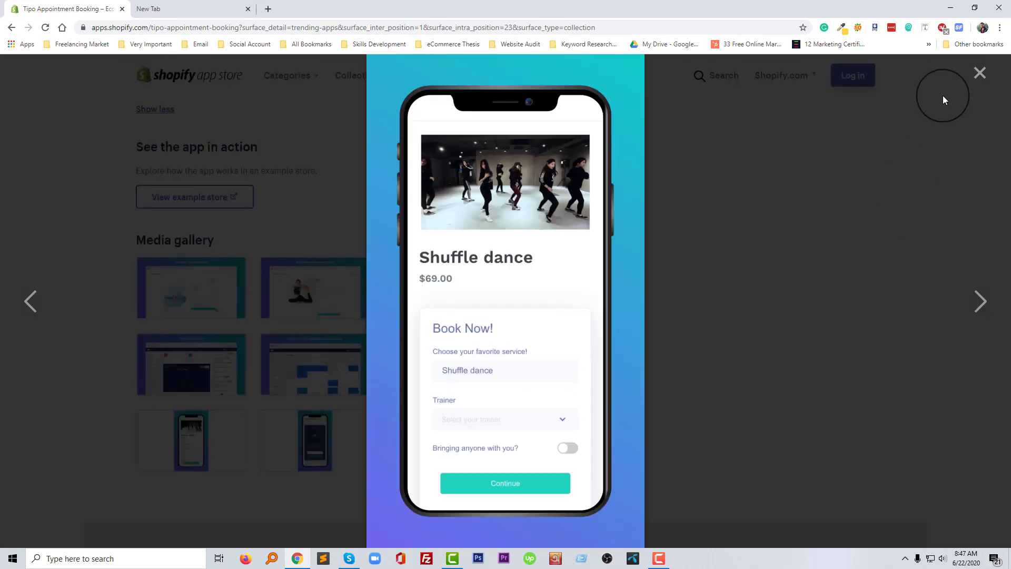
click(980, 73)
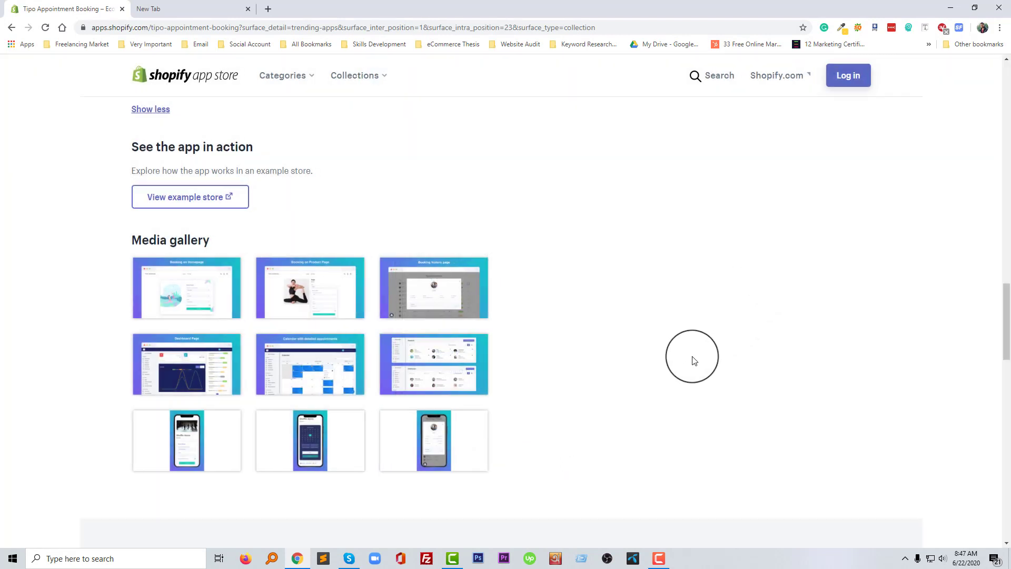
Scroll down the Tipo listing to view its free pricing and 4.3-star review summary.
scroll(down, 3)
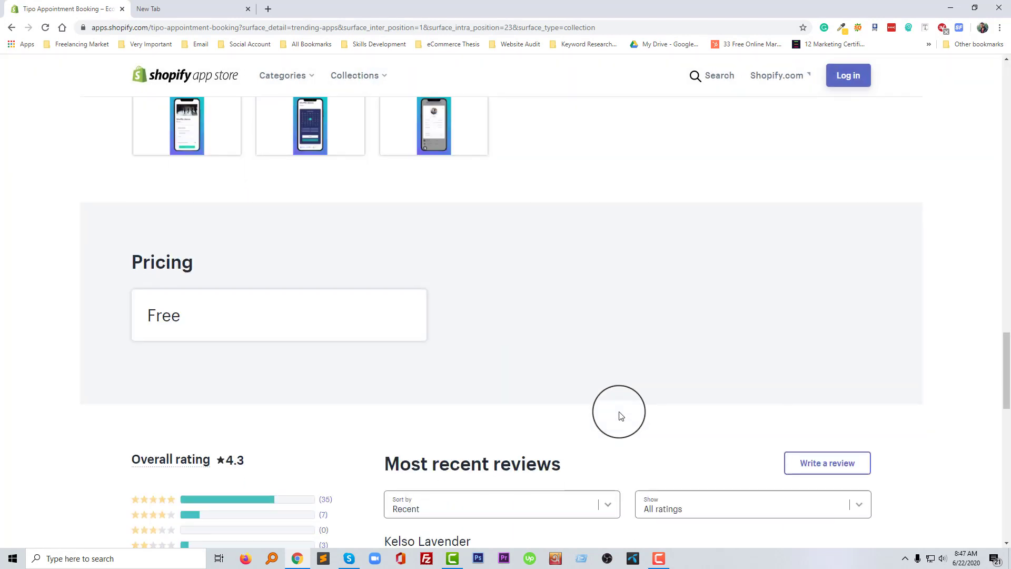
scroll(down, 3)
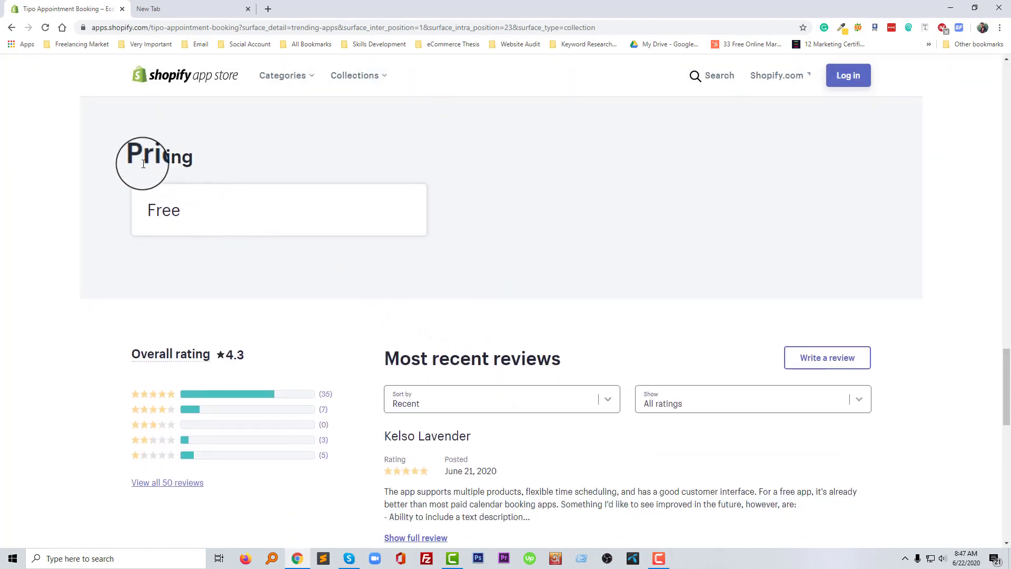
mouse_move(210, 228)
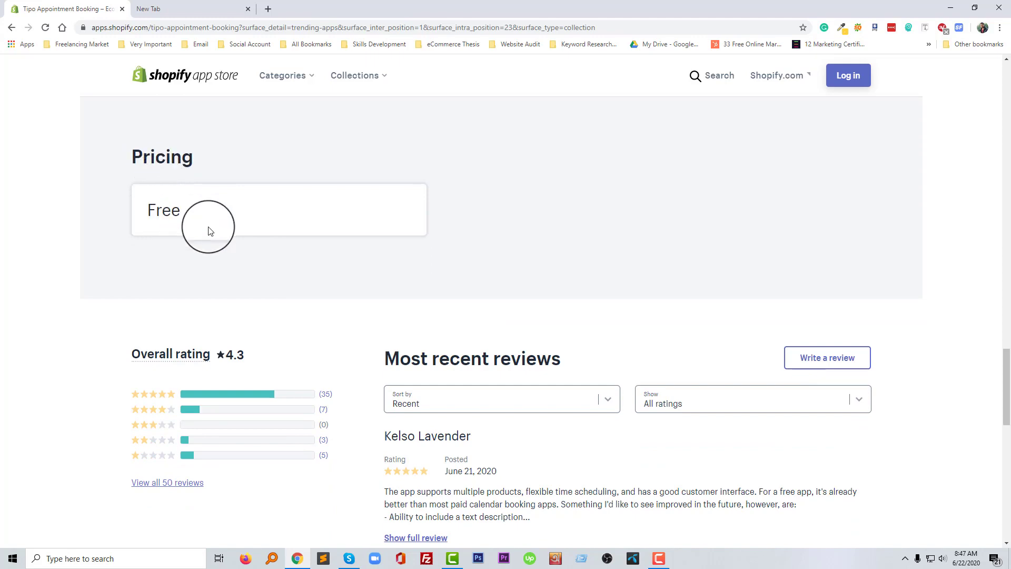
scroll(down, 3)
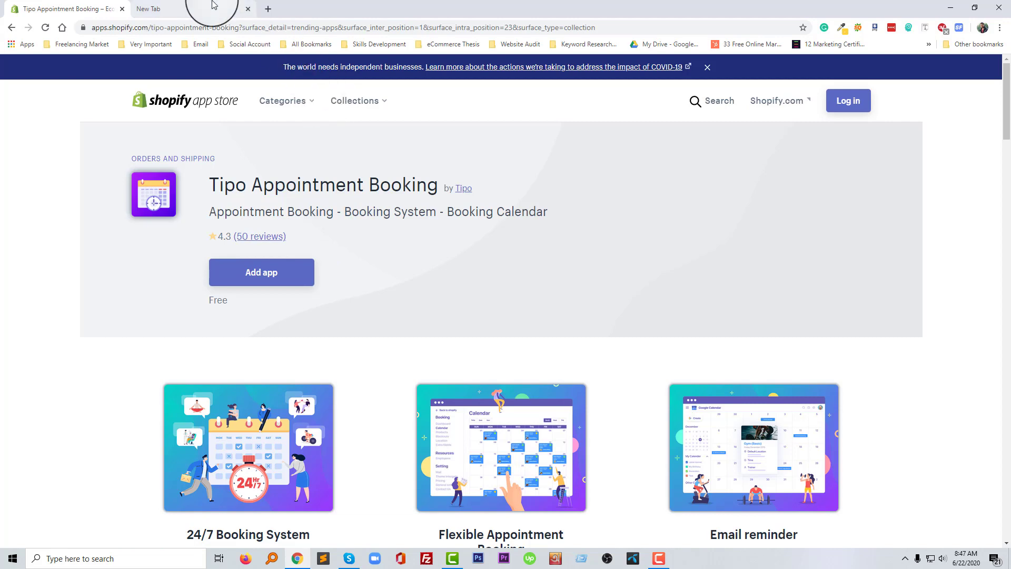
Go to shopify.com, log in and enter the eCommerce Assistant store admin from Recently accessed stores.
click(149, 9)
text(shopify.com)
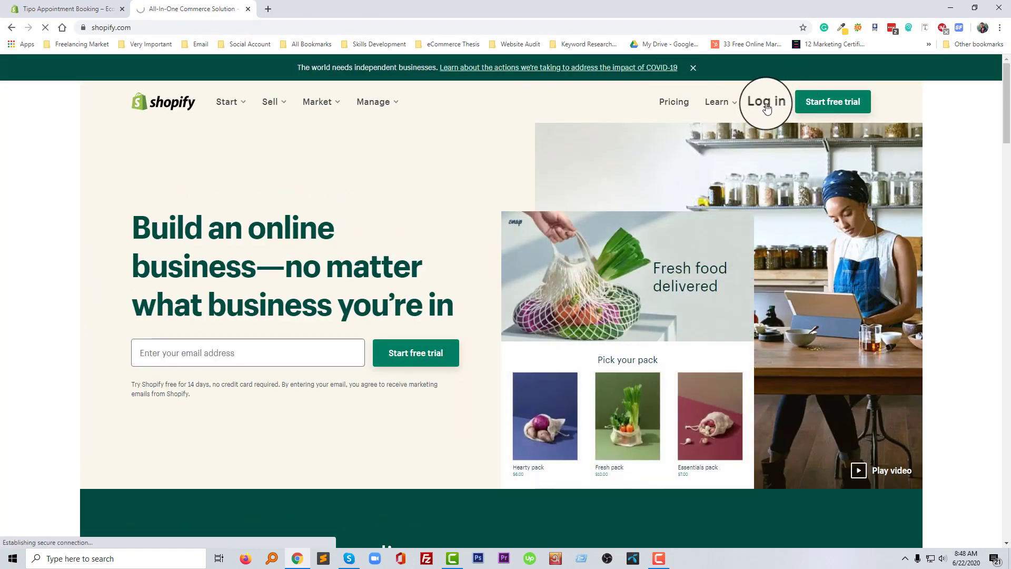
click(766, 102)
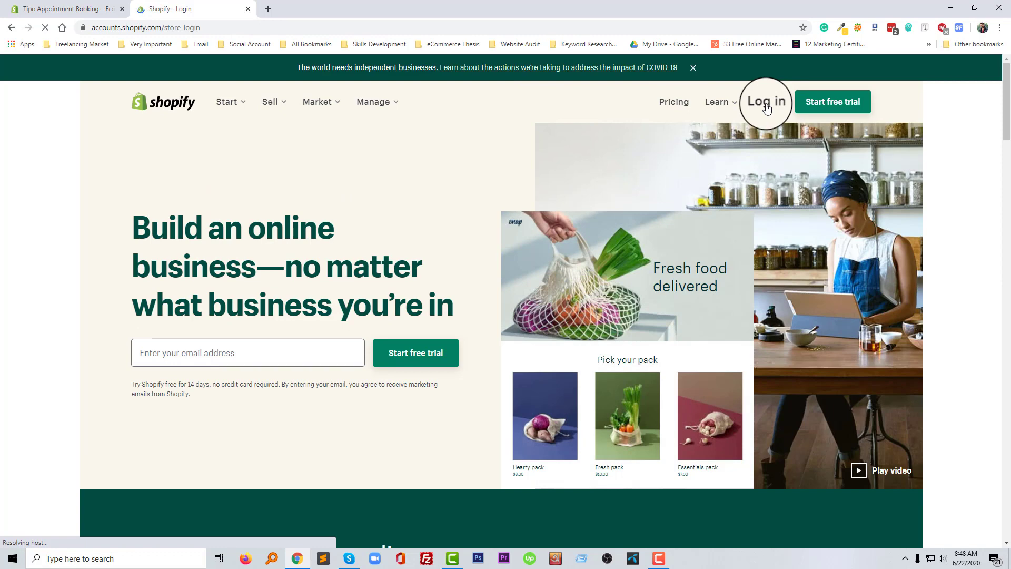
click(766, 102)
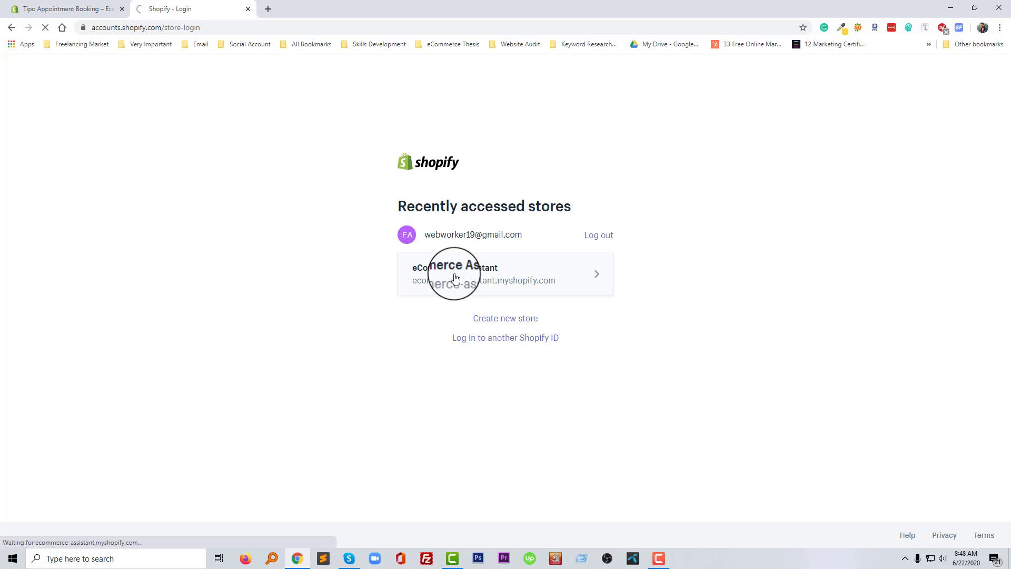
click(456, 274)
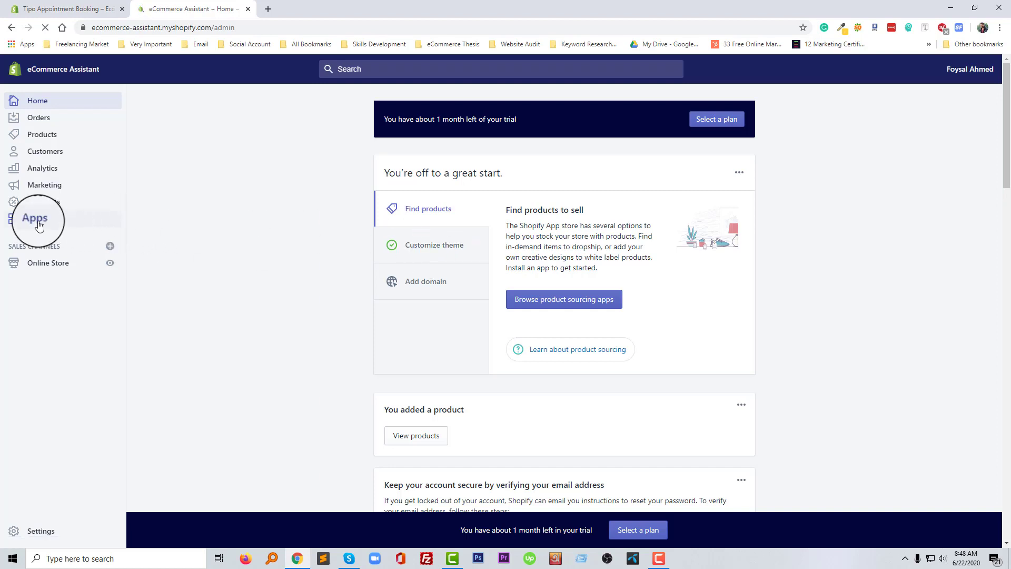
From the admin Apps page, visit the Shopify App Store in a new tab.
click(36, 219)
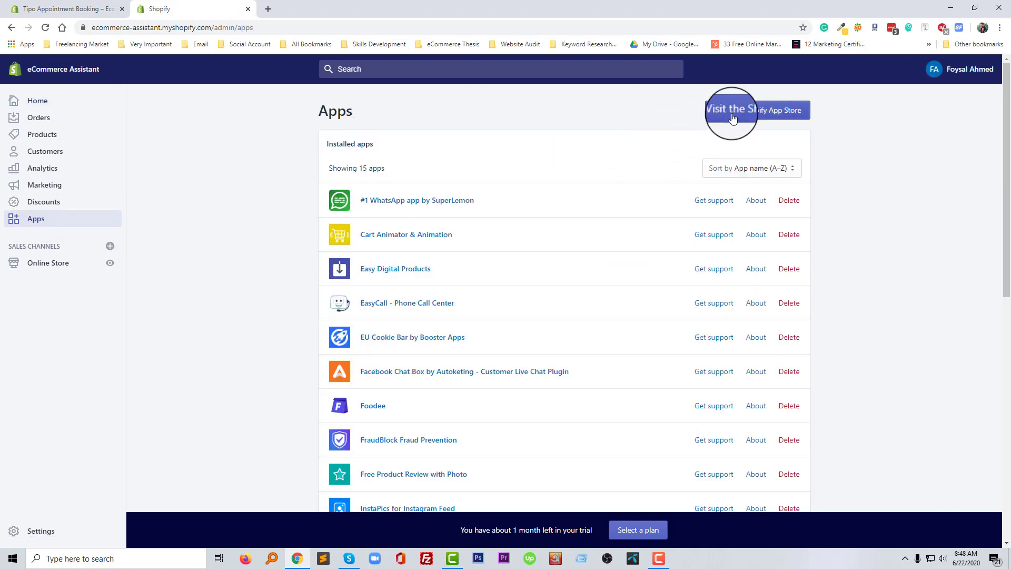
mouse_move(777, 114)
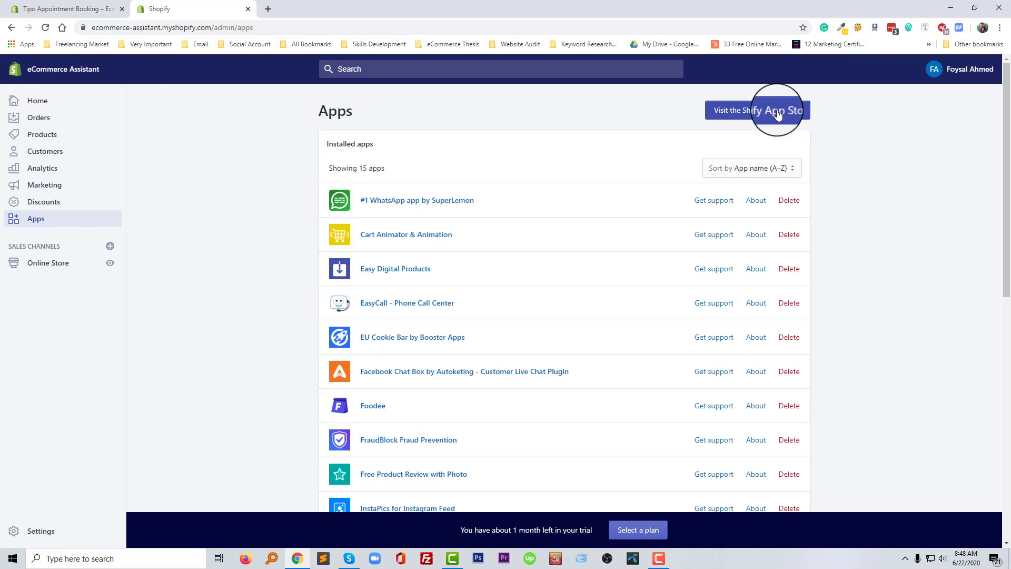
click(757, 111)
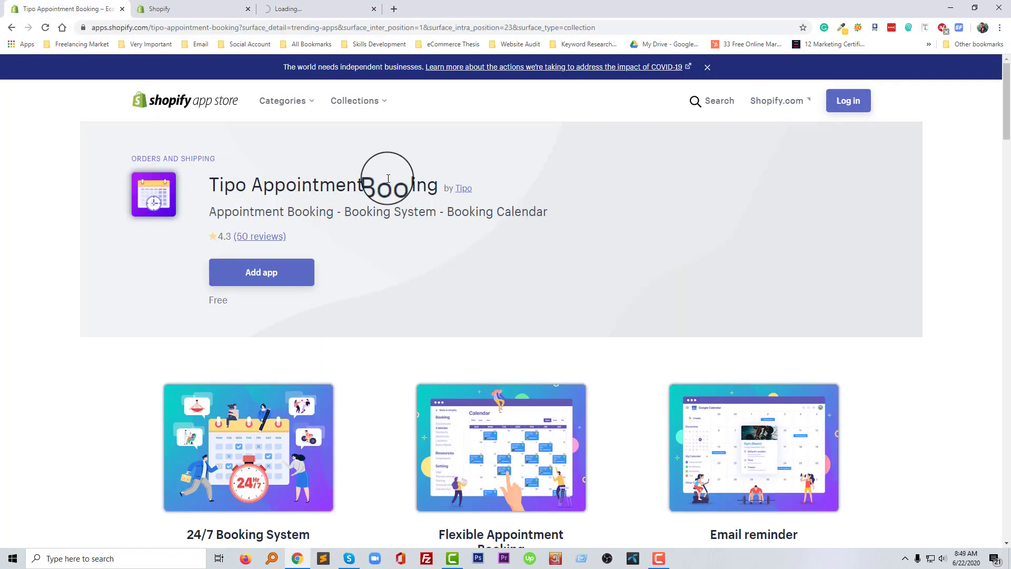
click(316, 9)
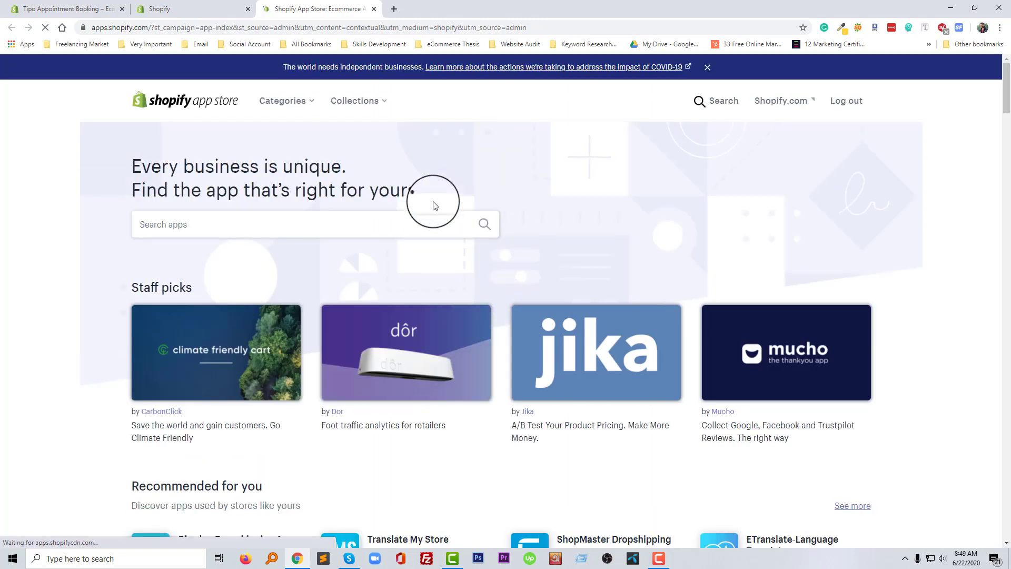
Search the App Store for 'Tipo Appointment Booking' and open its listing from the results.
click(271, 223)
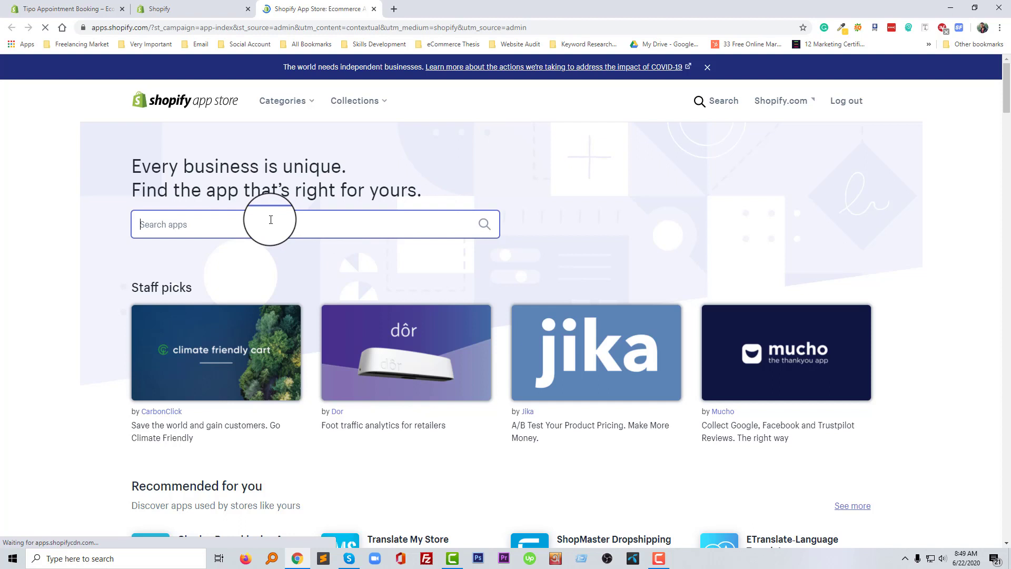
text(Tipo Appointment Booking)
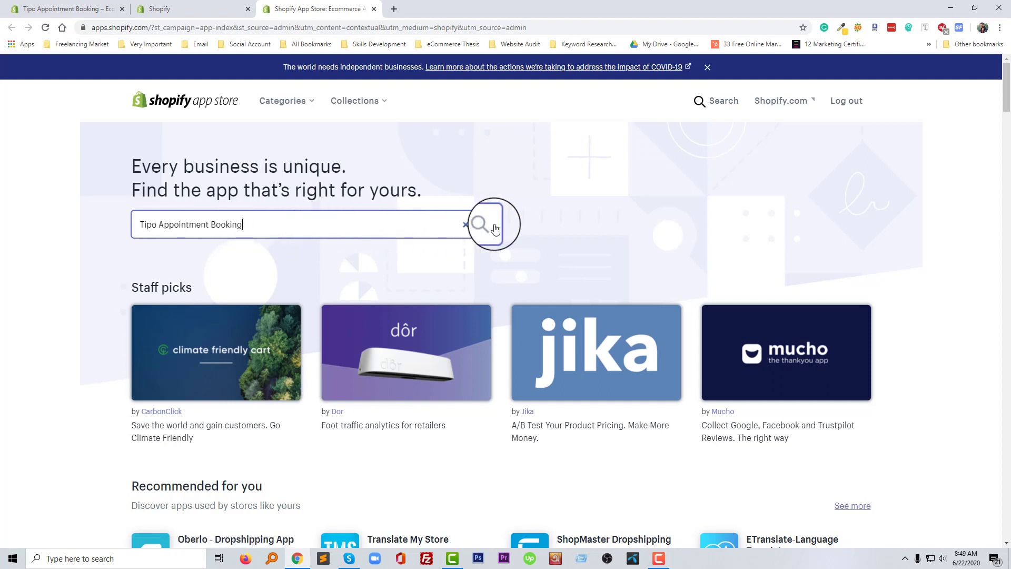
click(481, 224)
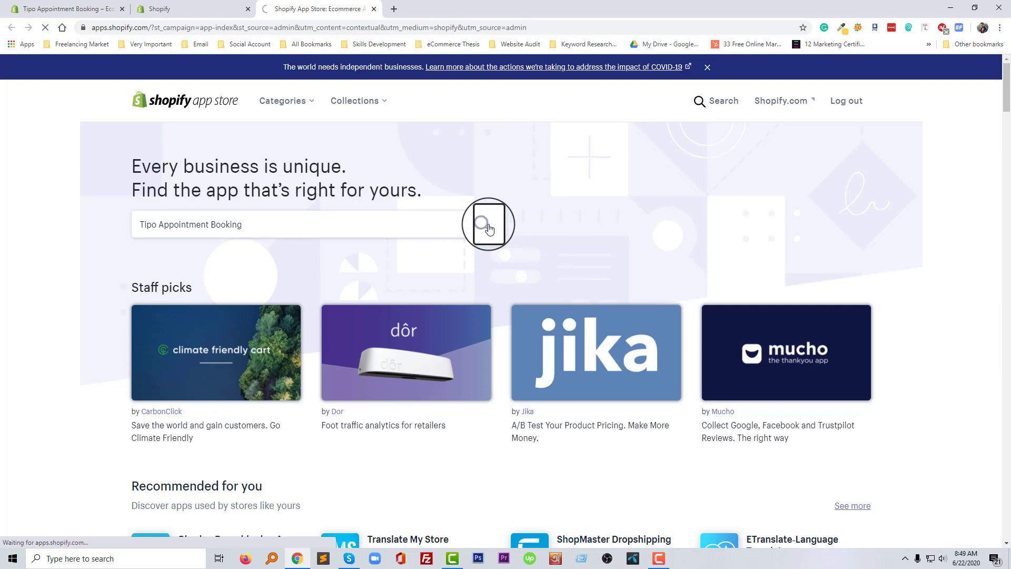
click(481, 224)
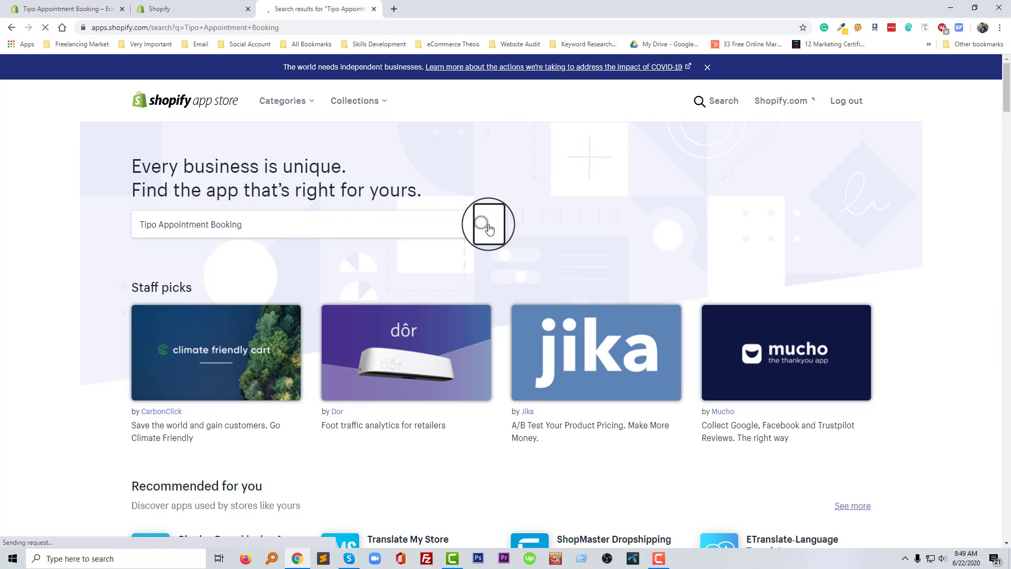
click(487, 223)
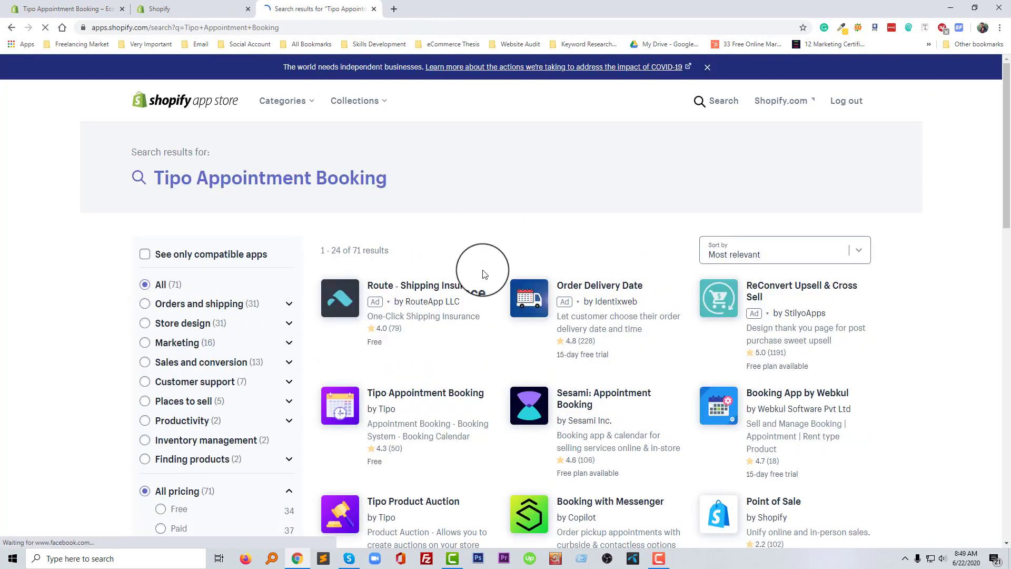
mouse_move(431, 354)
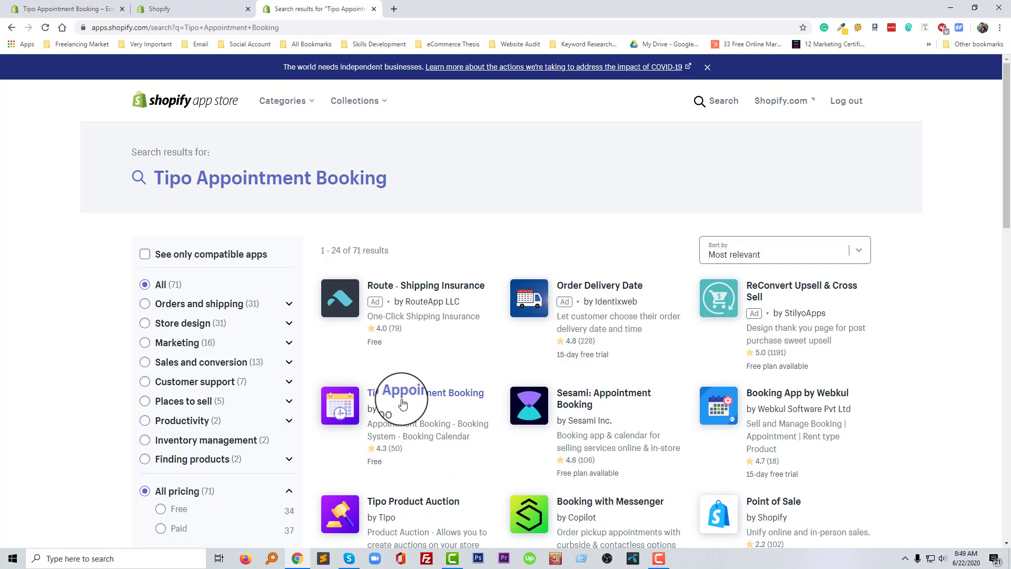
mouse_move(470, 404)
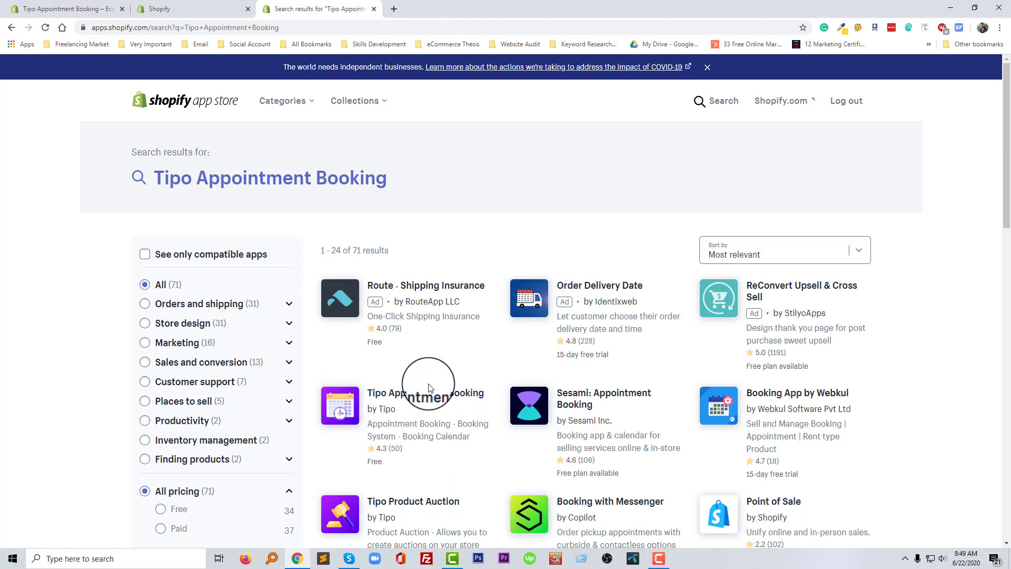
click(426, 392)
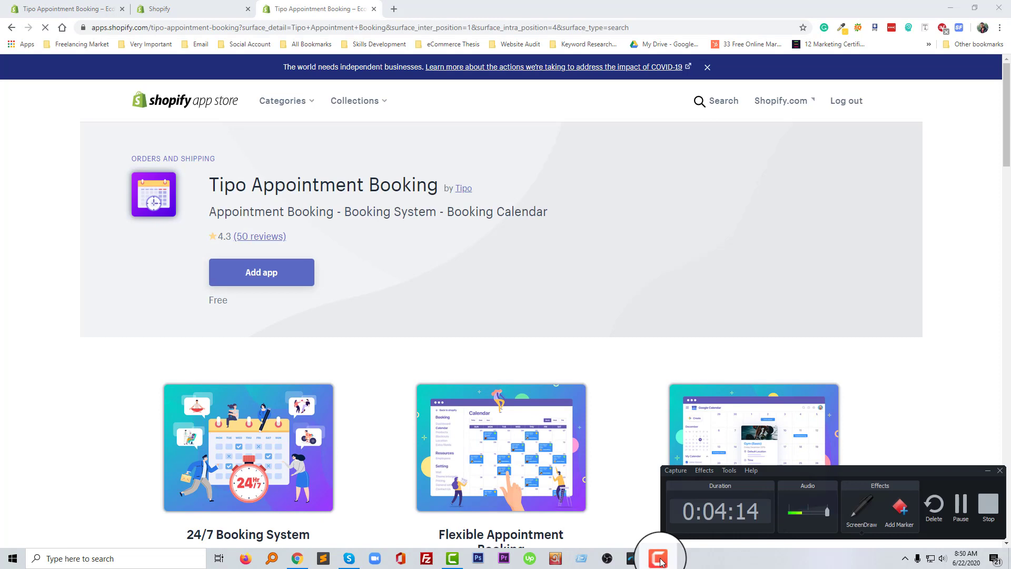
Add Tipo Appointment Booking to the eCommerce Assistant store, reaching its install permission page.
click(261, 272)
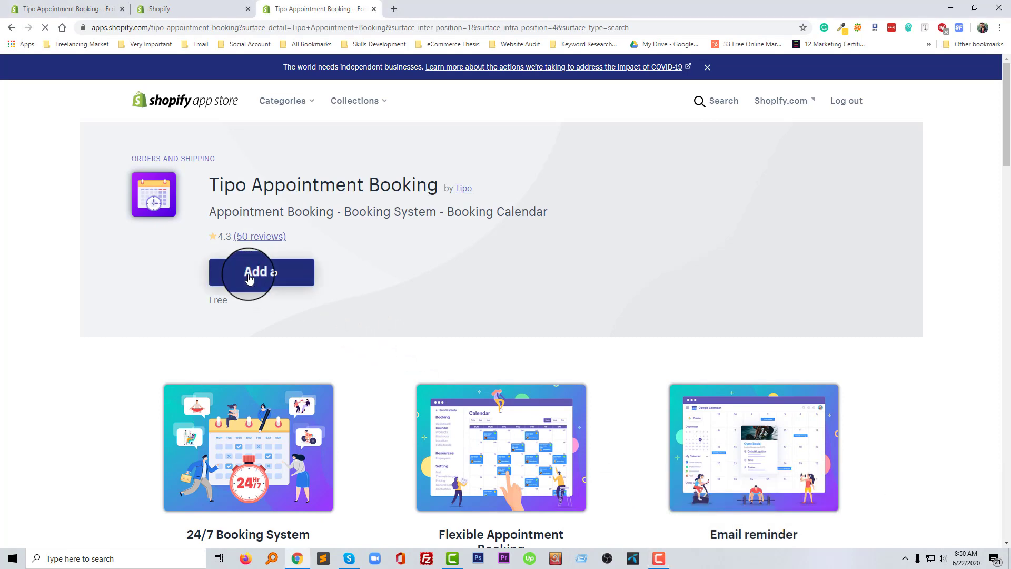
click(261, 271)
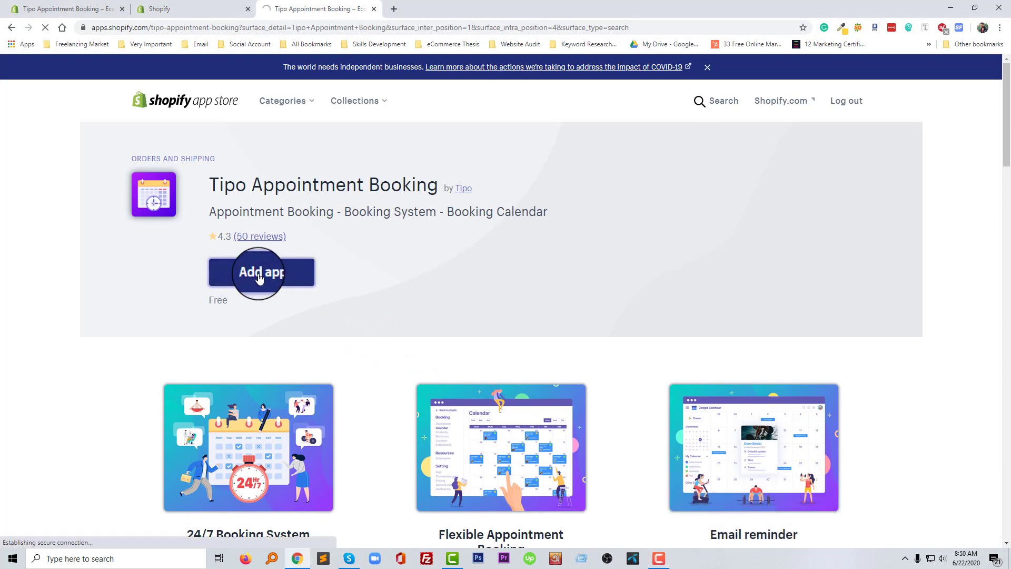
scroll(down, 3)
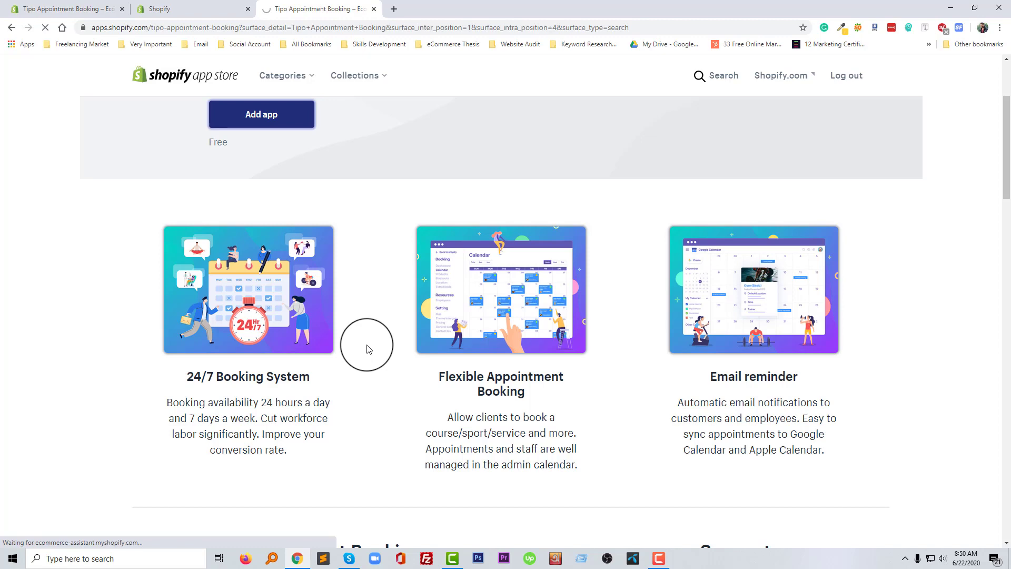
click(261, 114)
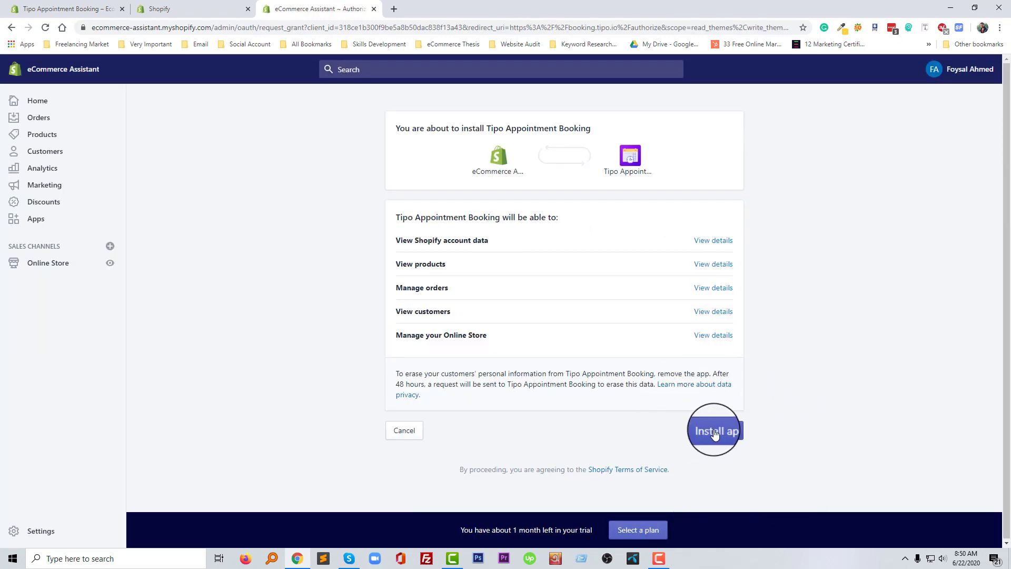
Approve the requested permissions and install the app, loading Tipo's setup wizard at General Settings.
click(714, 430)
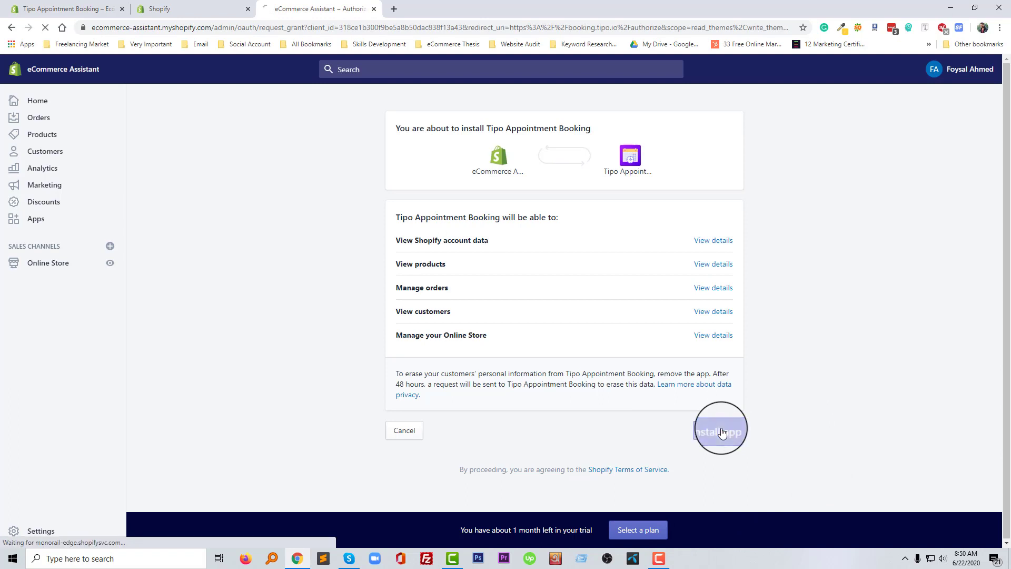
click(720, 430)
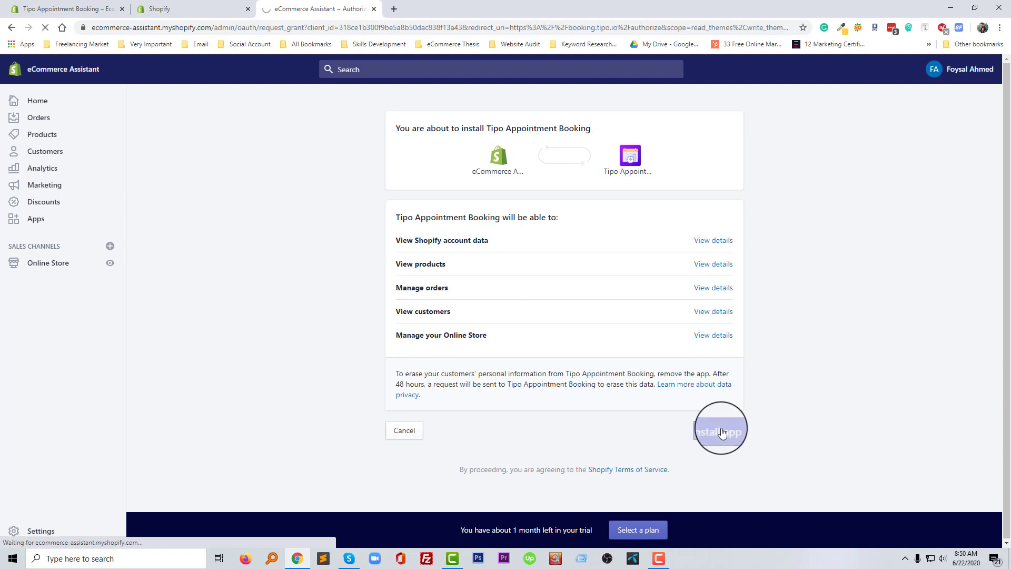
click(721, 429)
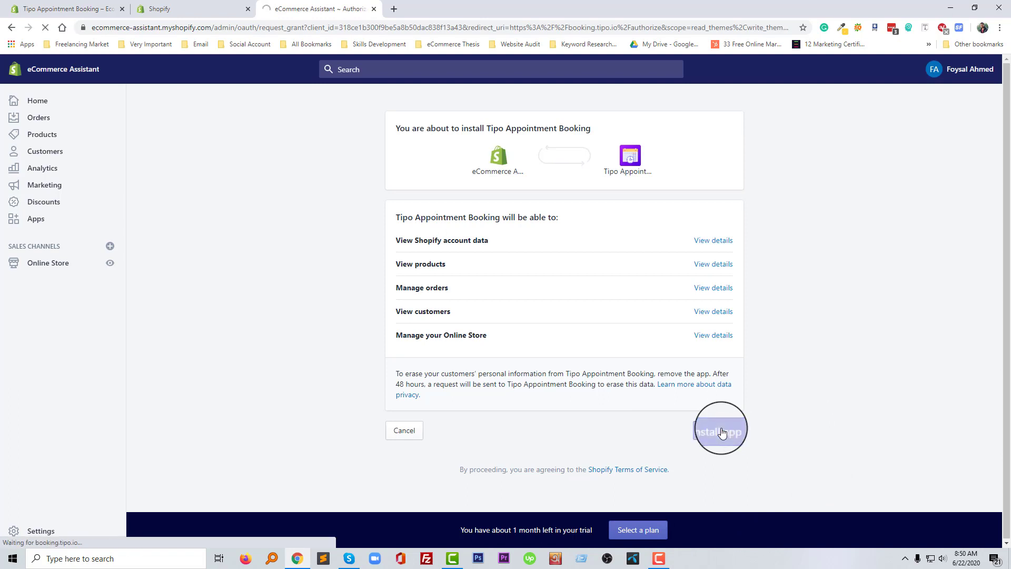
click(721, 429)
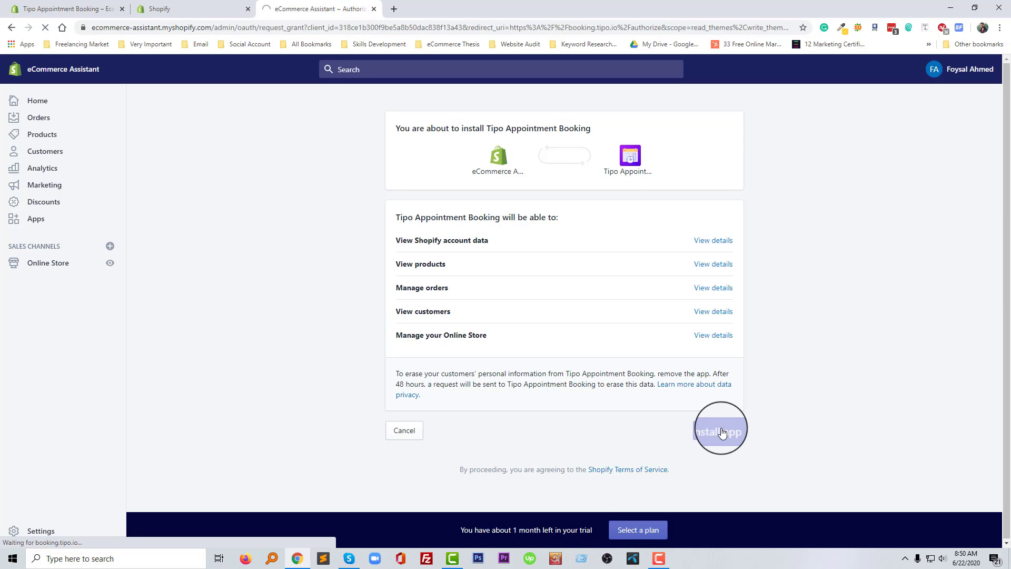
click(720, 430)
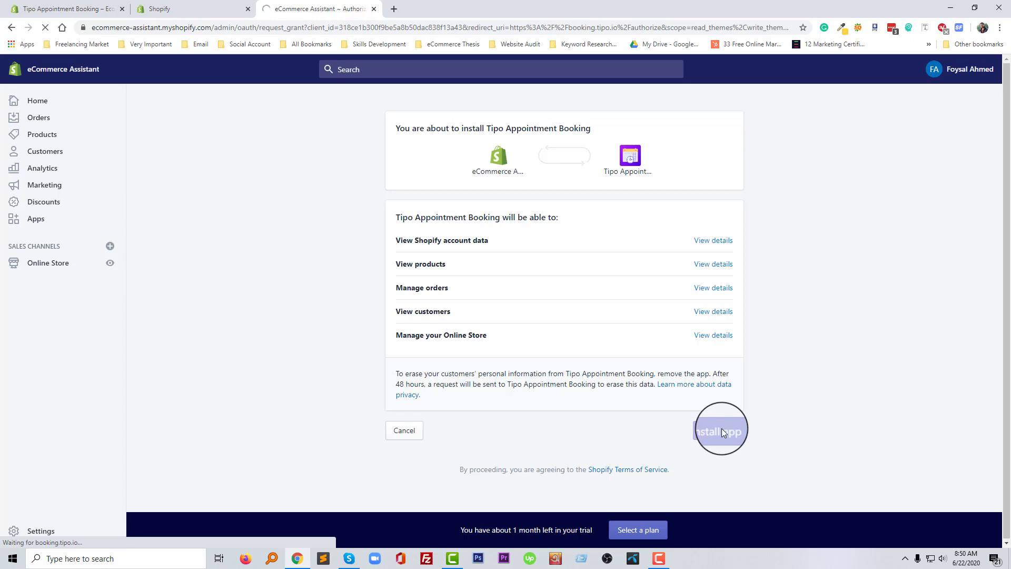
click(721, 429)
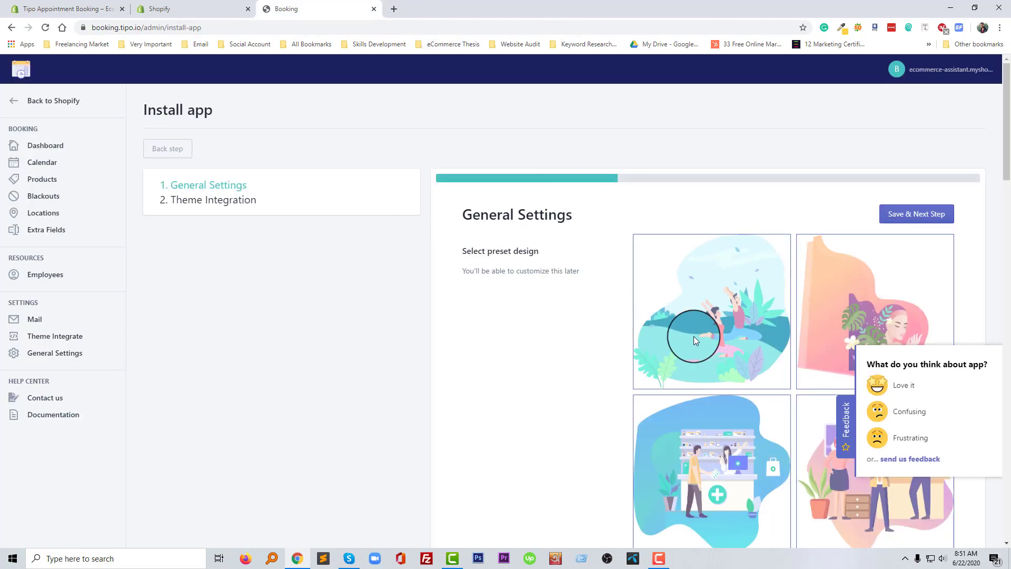
mouse_move(989, 334)
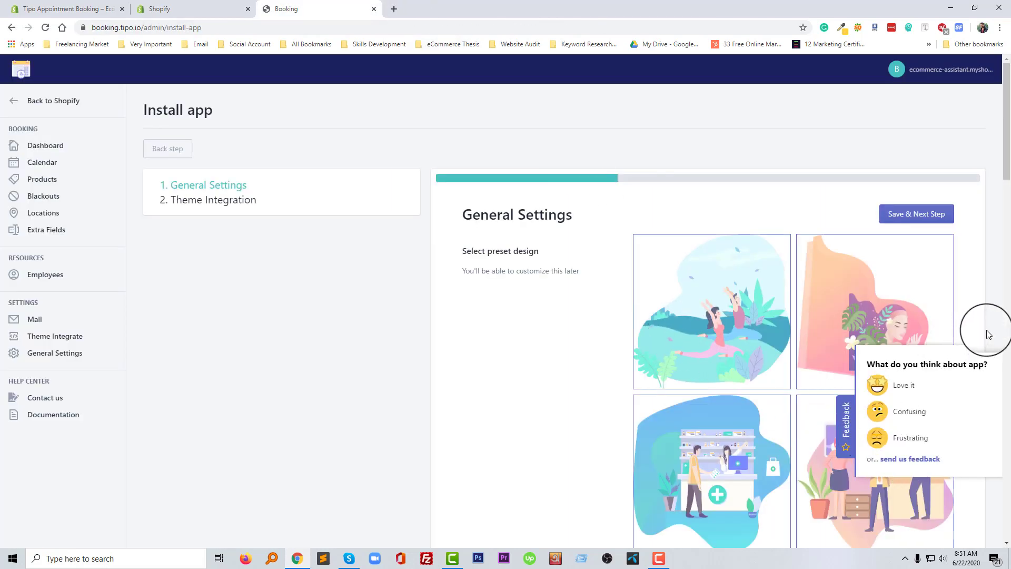
Choose the Meeting preset design under Select preset design in the General Settings step.
scroll(down, 3)
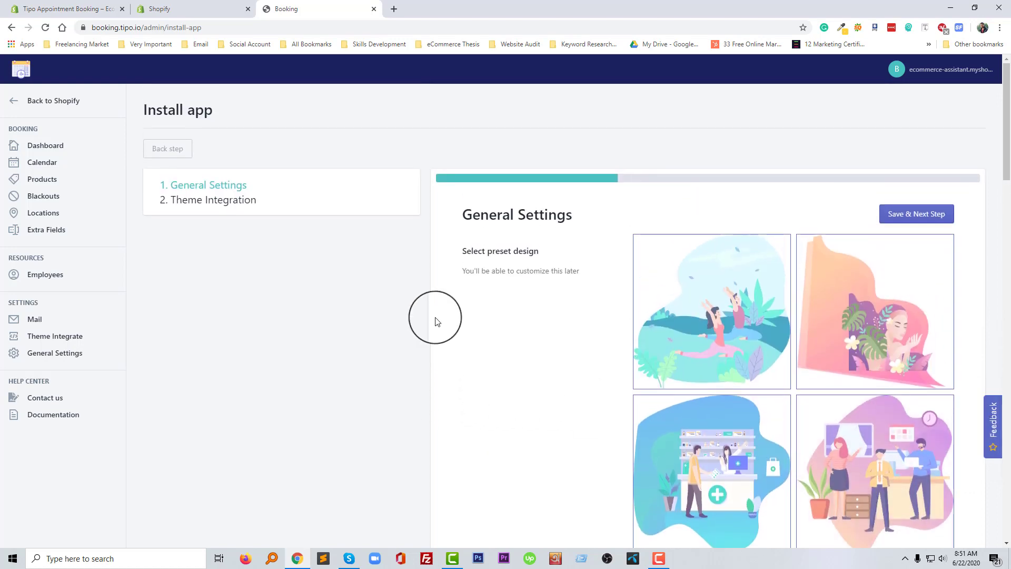
mouse_move(874, 312)
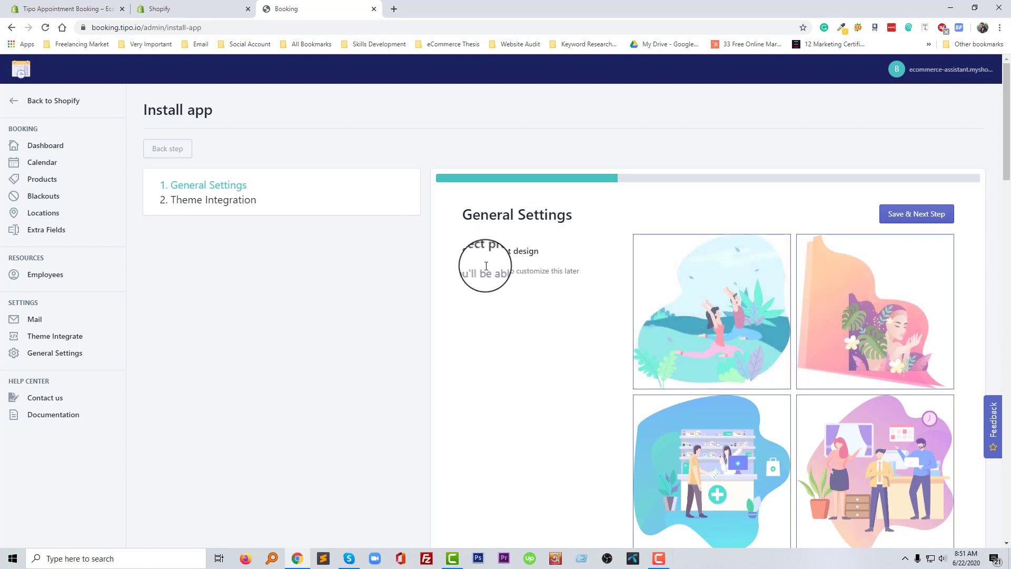
scroll(down, 3)
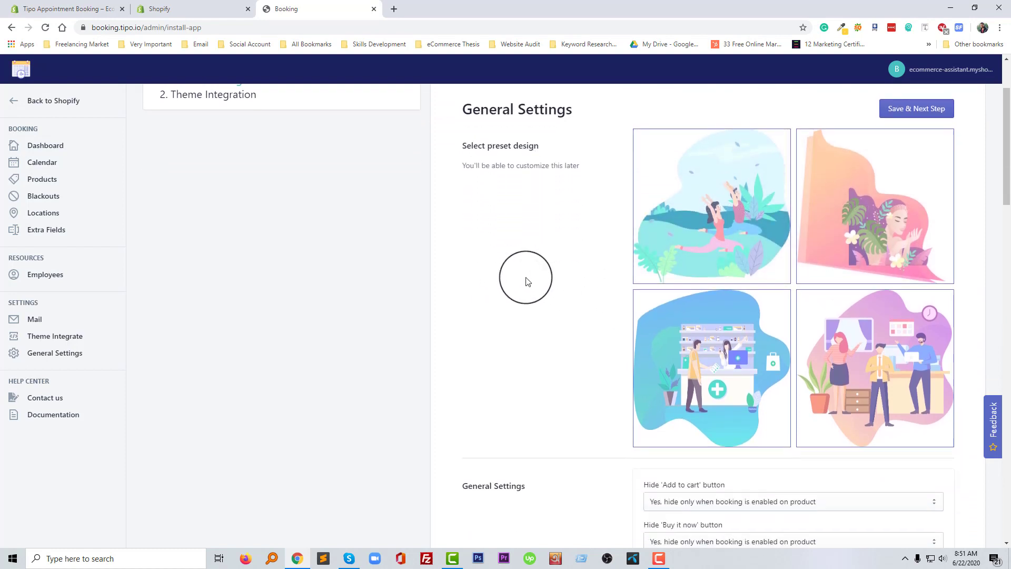
scroll(down, 3)
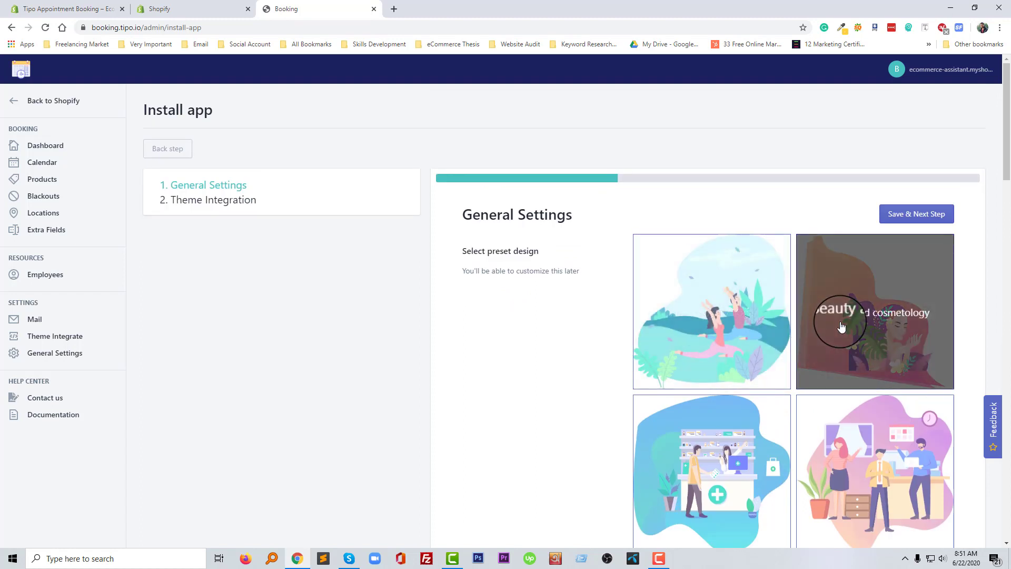
scroll(down, 3)
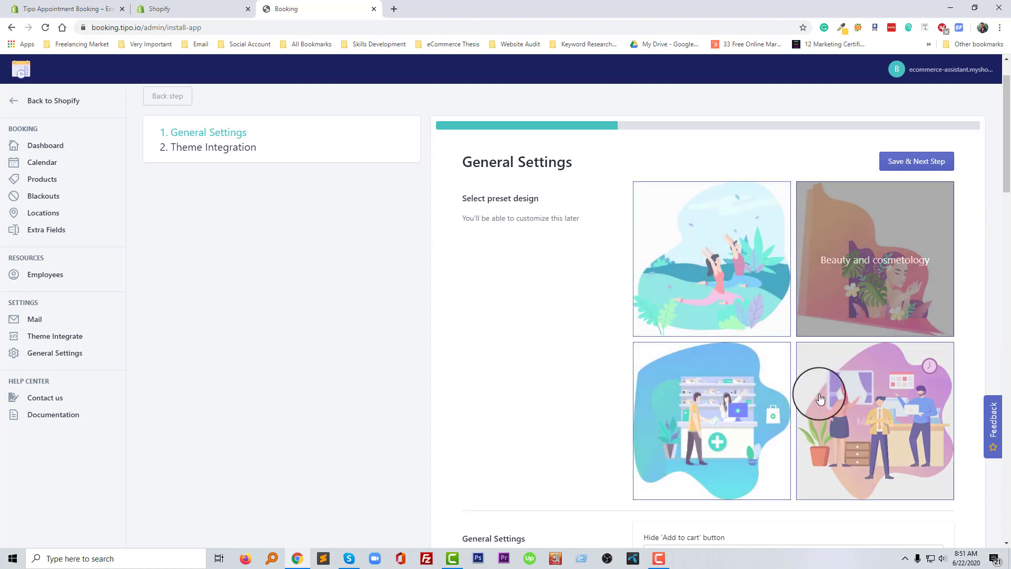
scroll(down, 3)
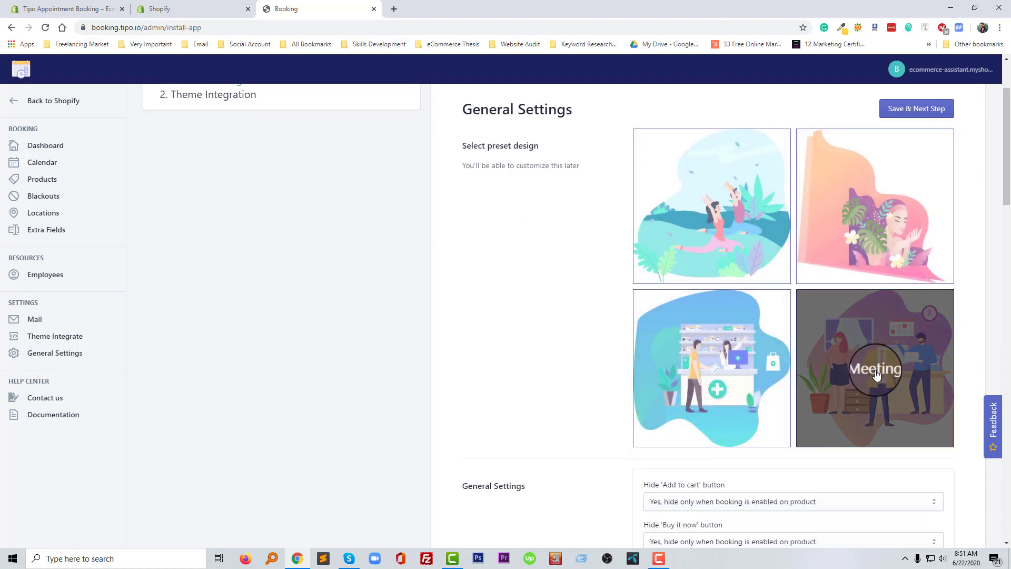
click(875, 369)
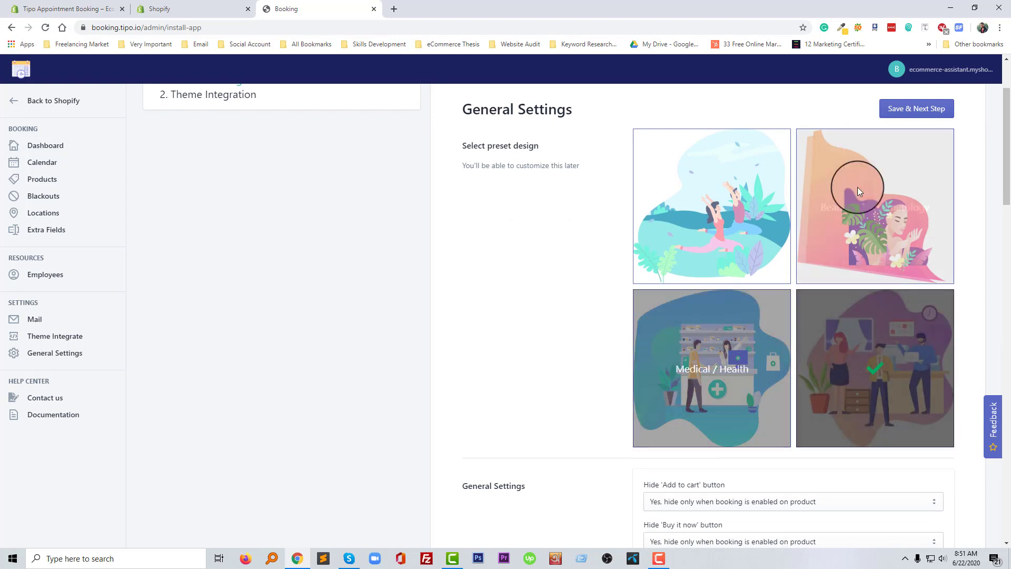
scroll(down, 3)
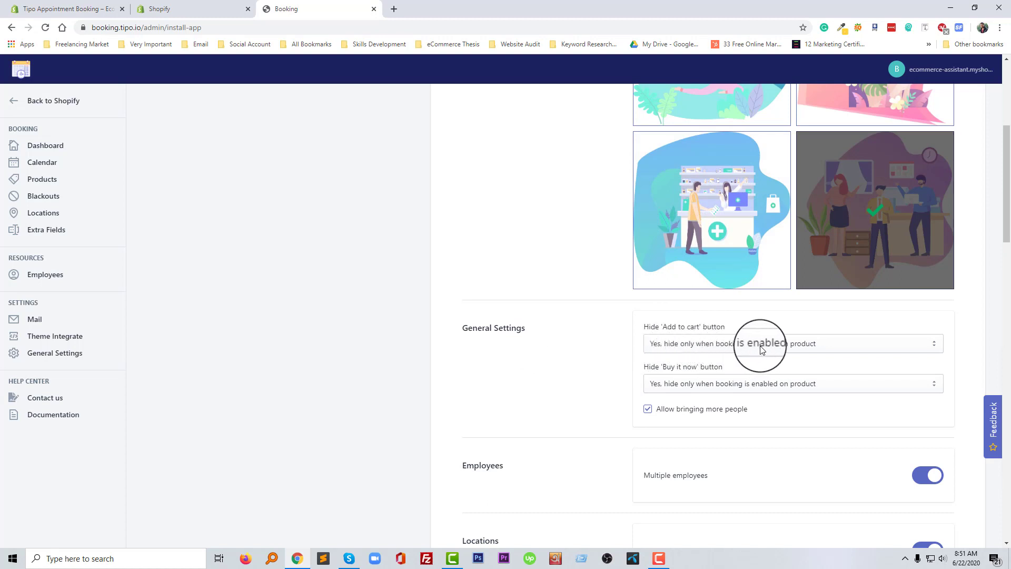
click(792, 344)
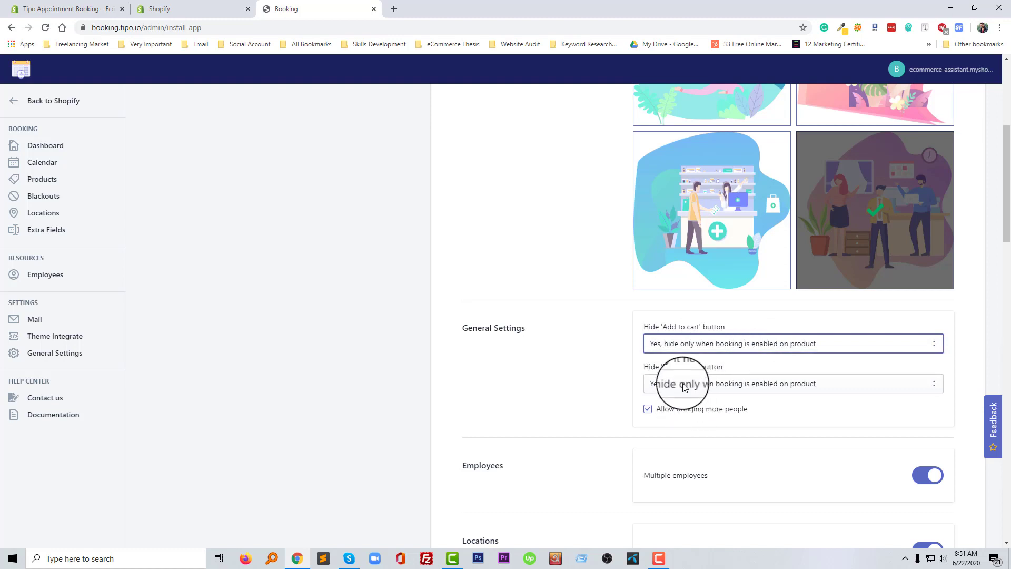
click(792, 384)
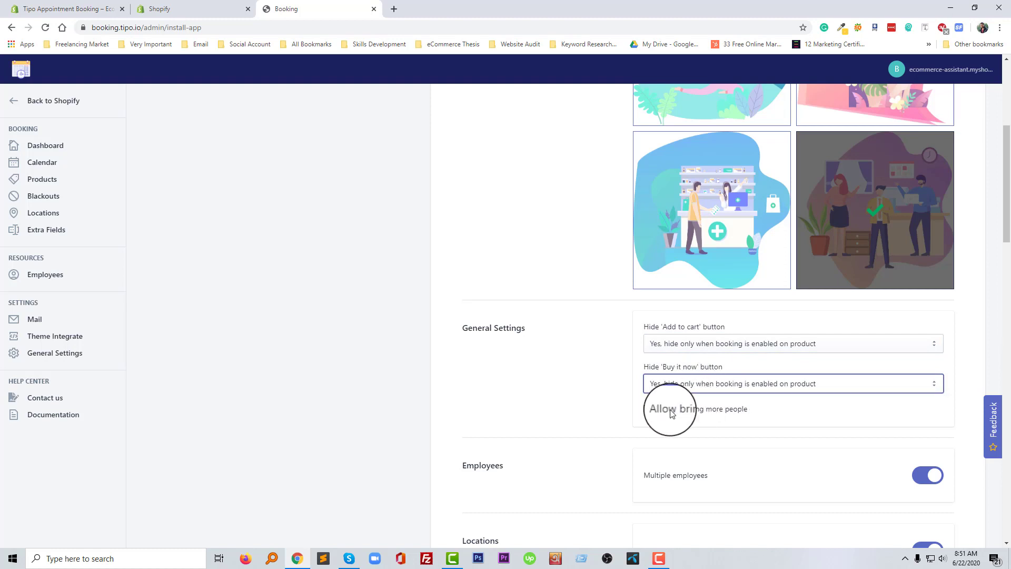
click(648, 409)
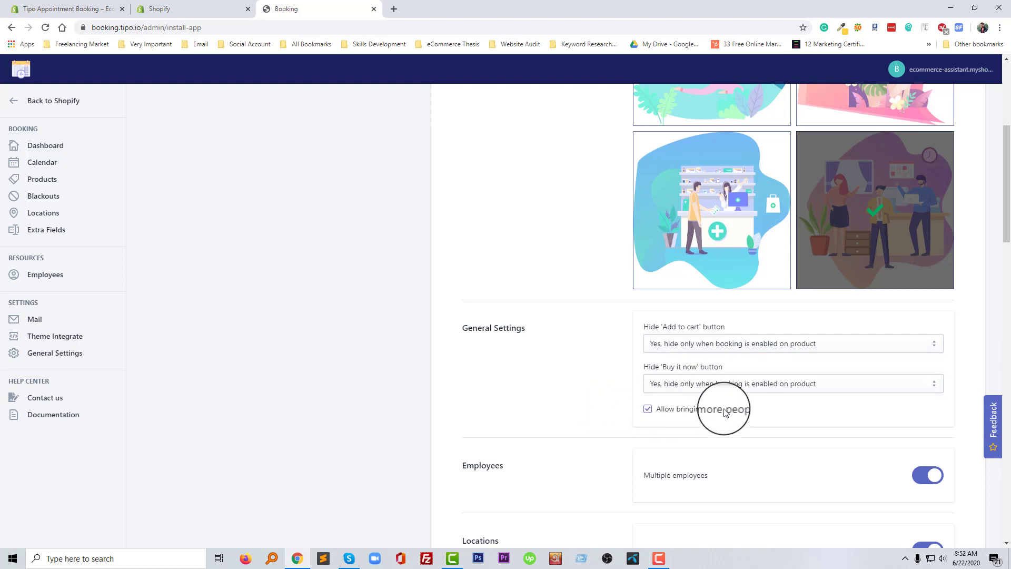
scroll(down, 3)
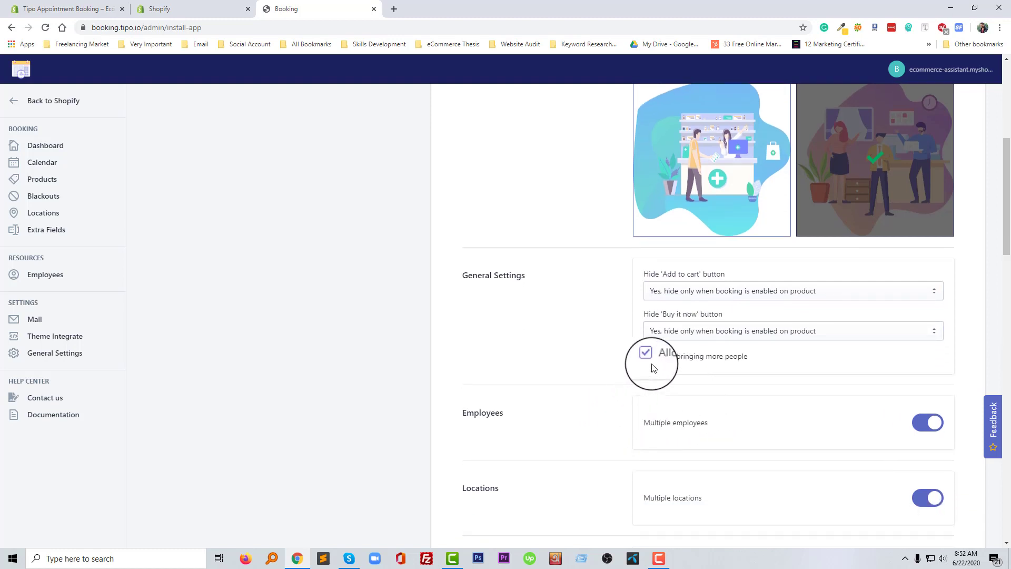
mouse_move(766, 367)
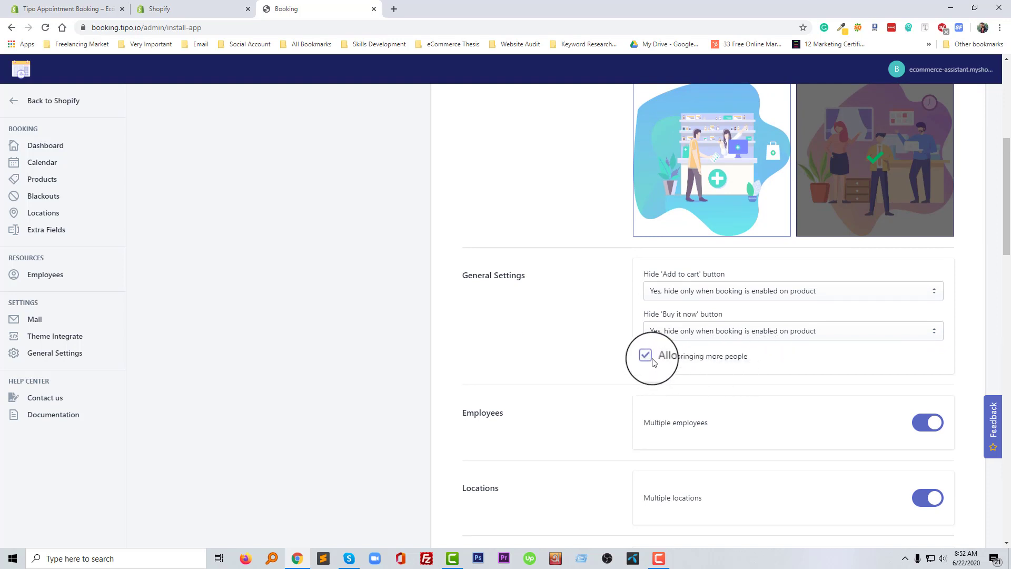
click(646, 356)
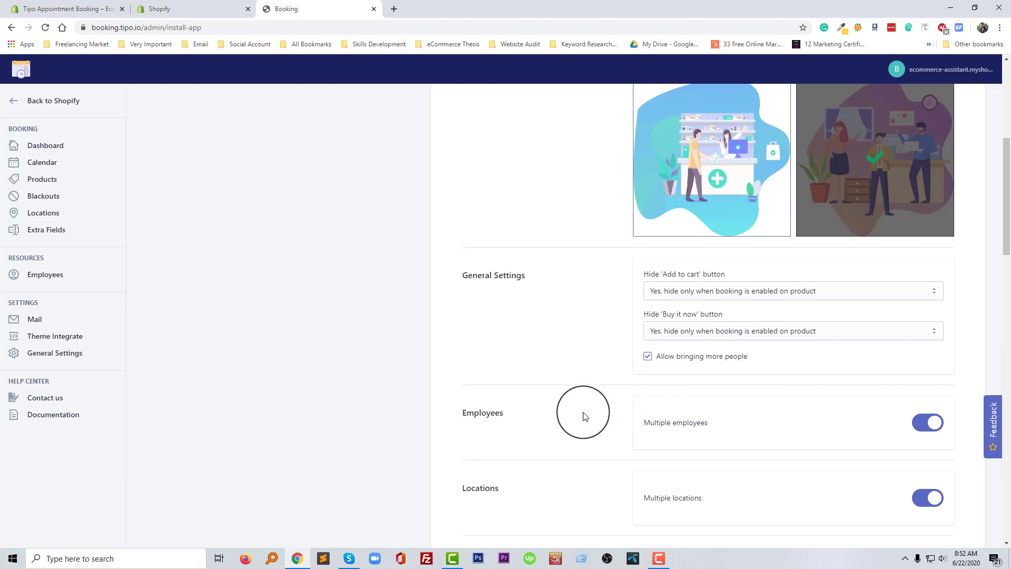
scroll(down, 3)
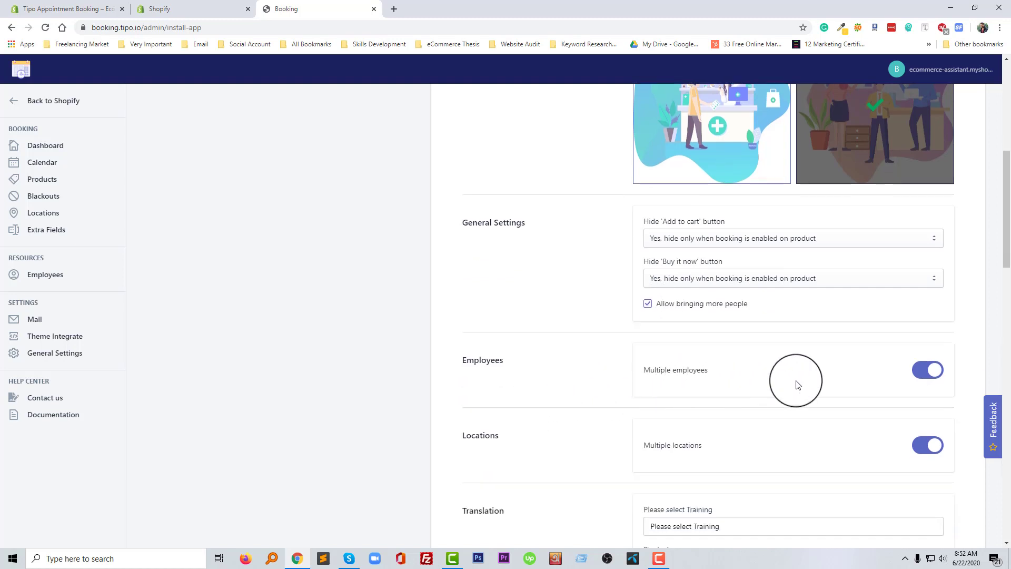
scroll(down, 3)
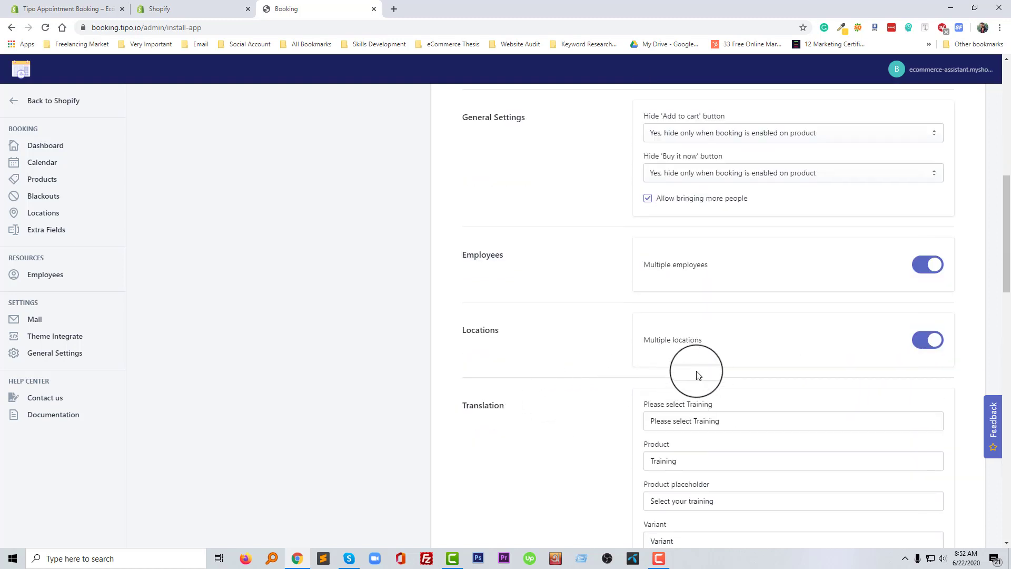
scroll(down, 3)
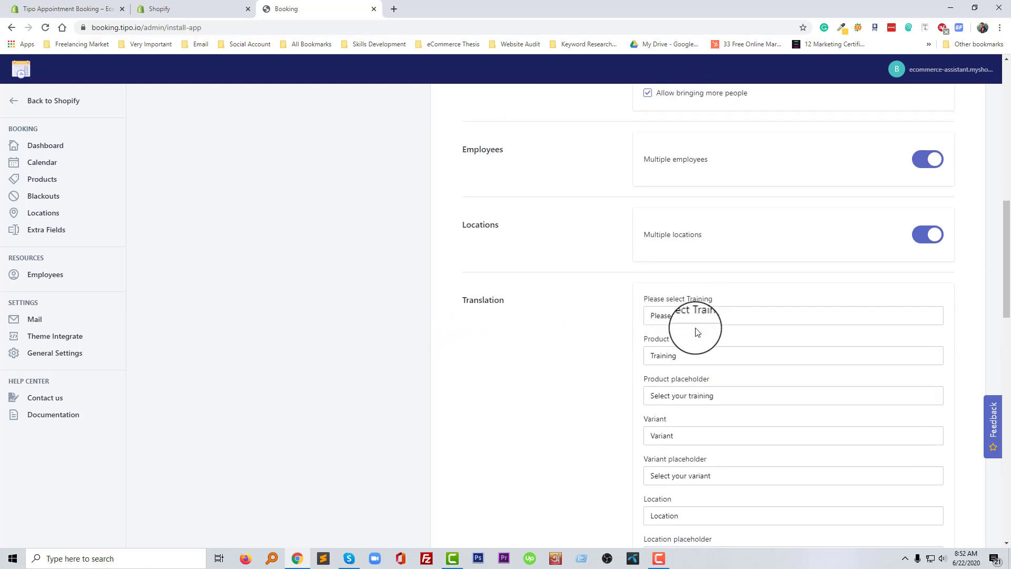
scroll(down, 3)
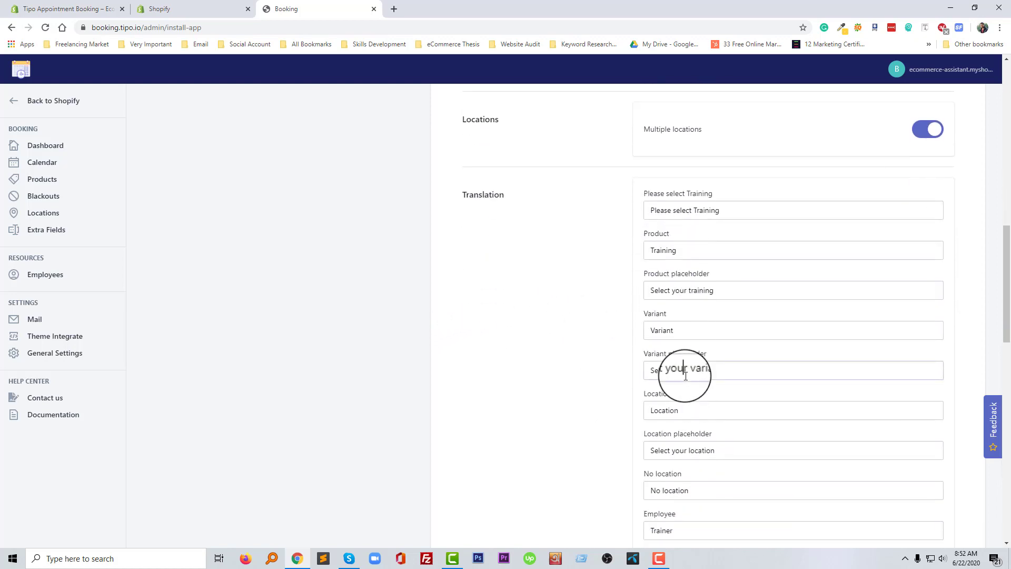
scroll(down, 3)
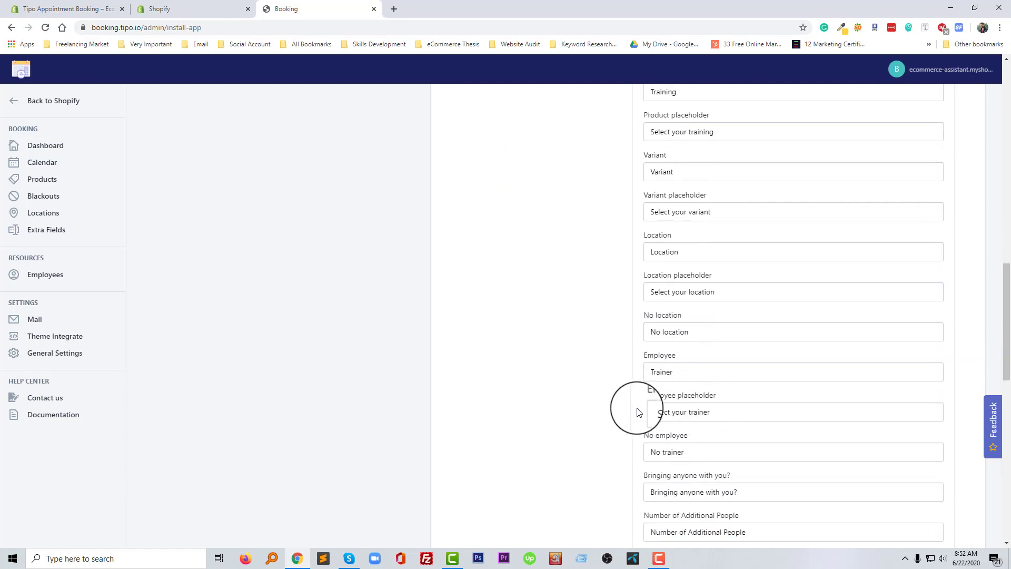
scroll(down, 3)
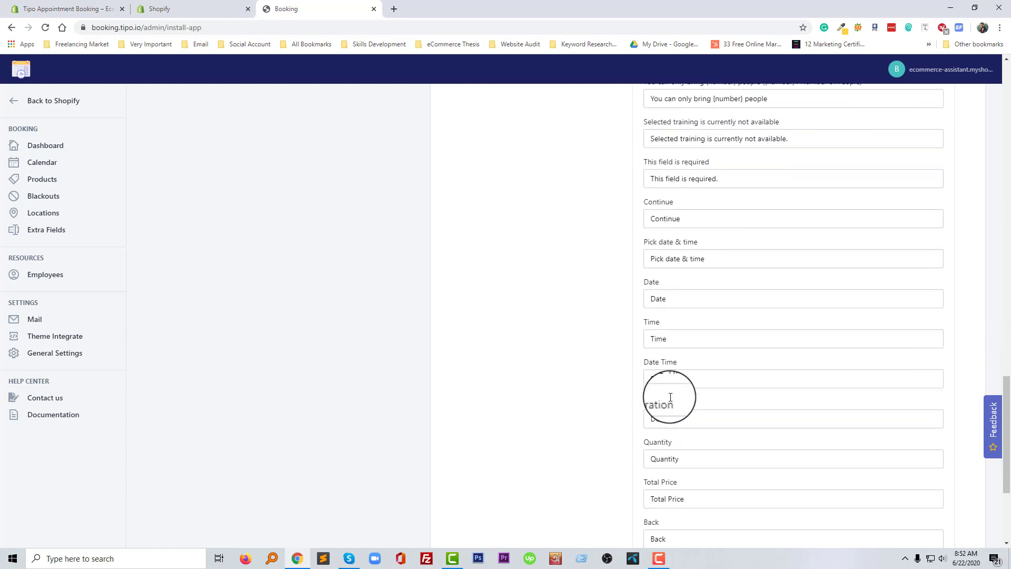
scroll(down, 3)
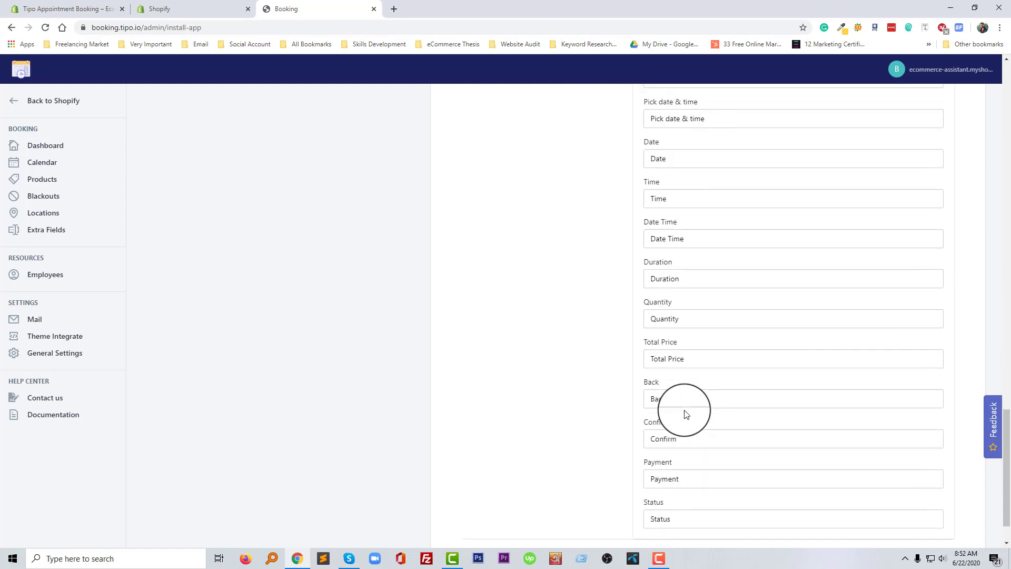
scroll(down, 3)
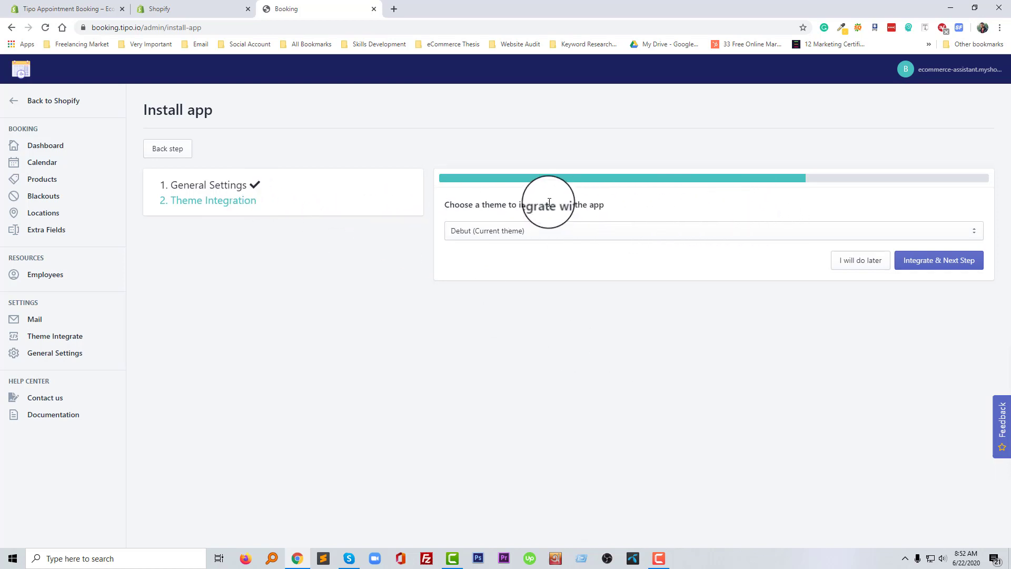
mouse_move(474, 219)
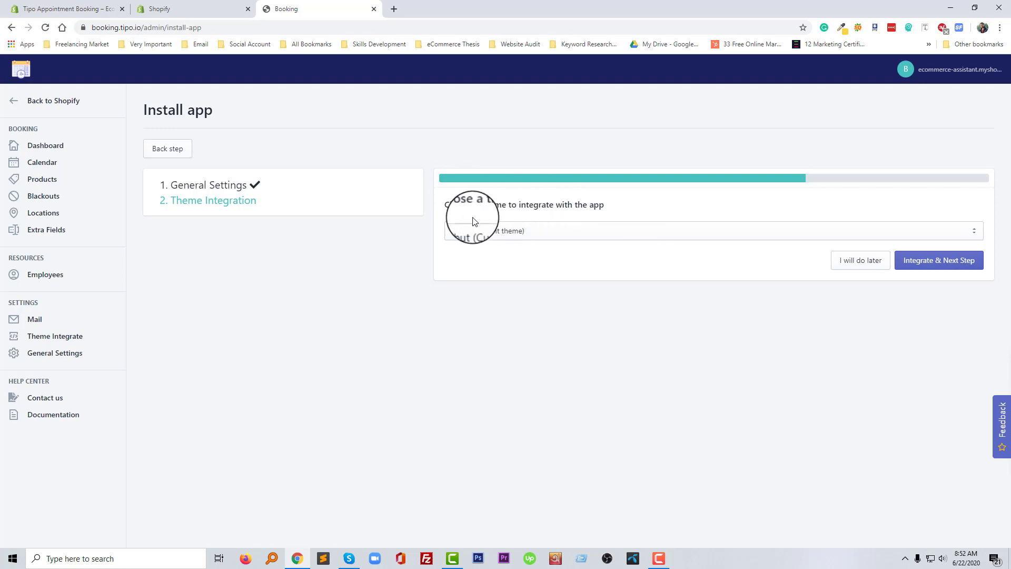
mouse_move(582, 209)
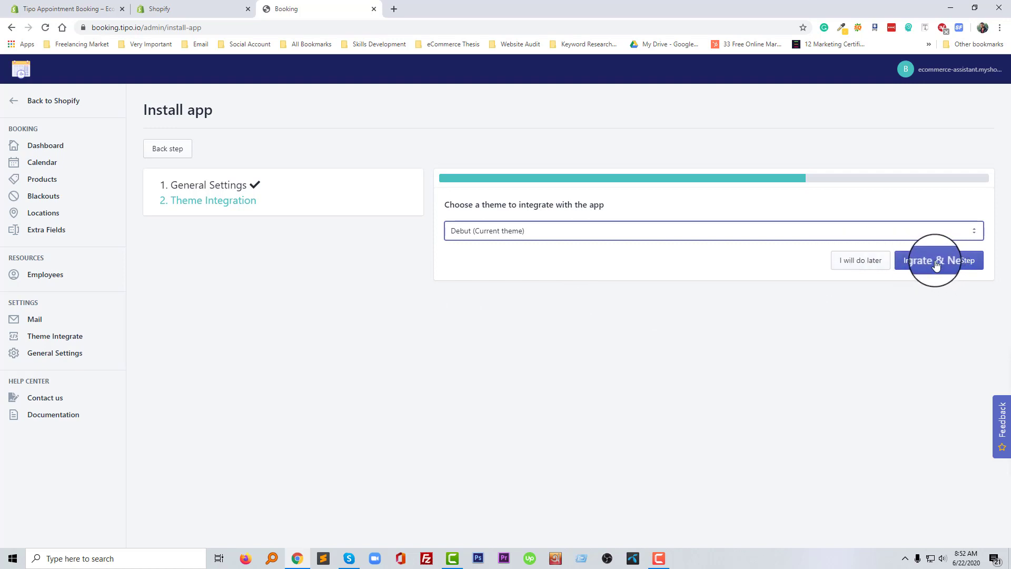
Integrate the app with the current Debut theme via Integrate & Next Step, reaching Getting Started.
click(938, 260)
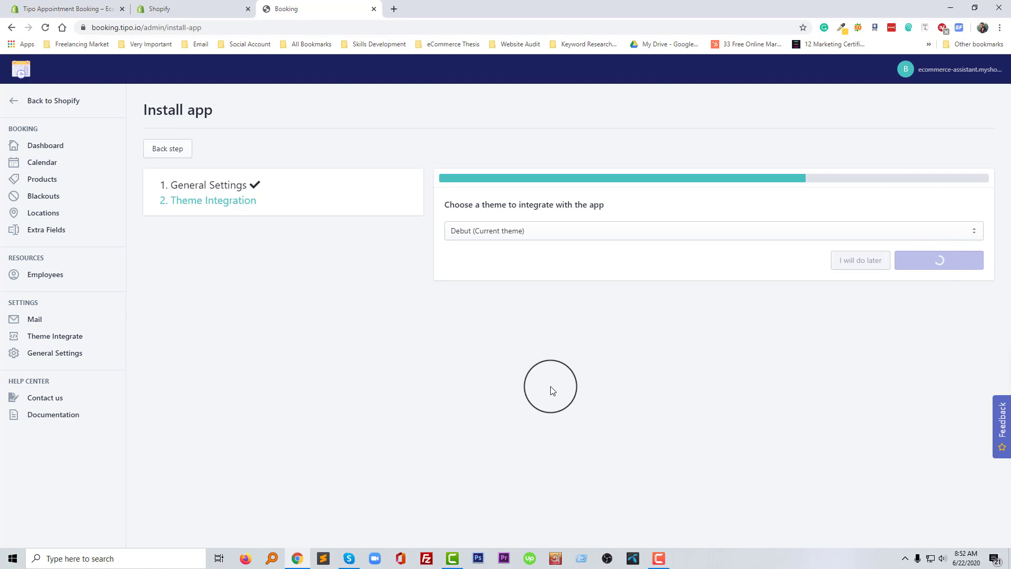
mouse_move(551, 389)
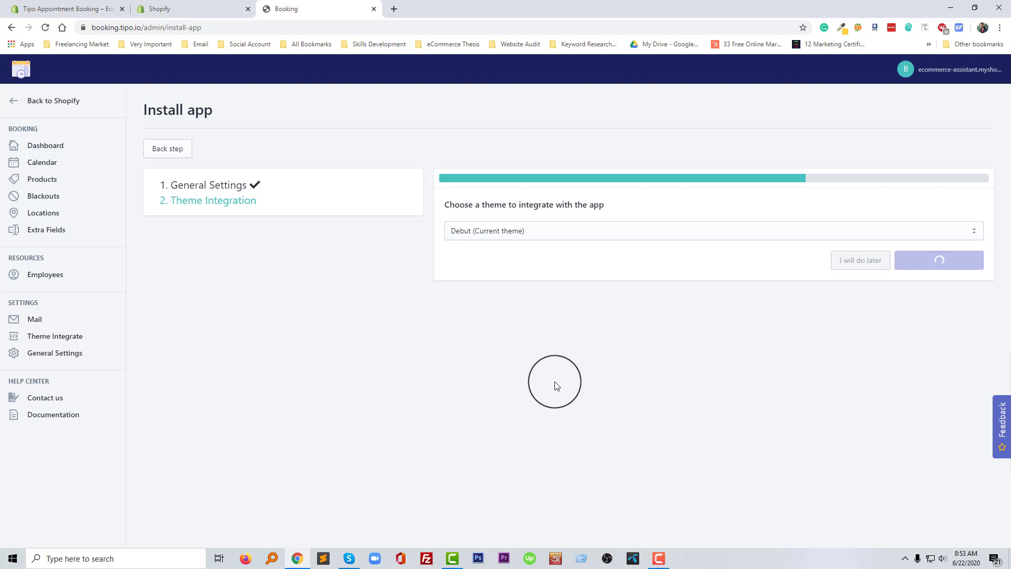
click(939, 261)
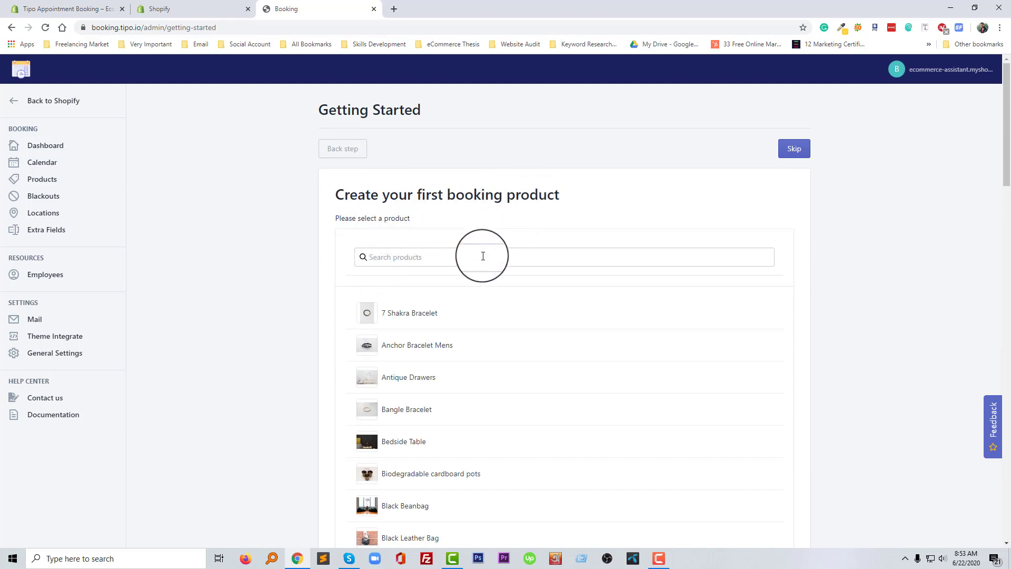
Select Blue Silk Tuxedo from the product list as the first booking product.
scroll(down, 3)
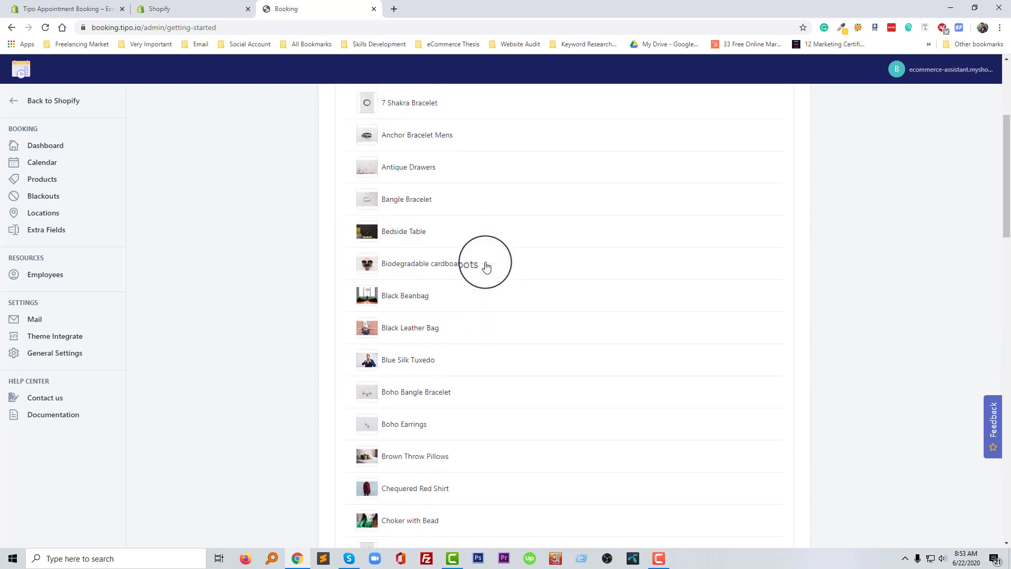
scroll(down, 3)
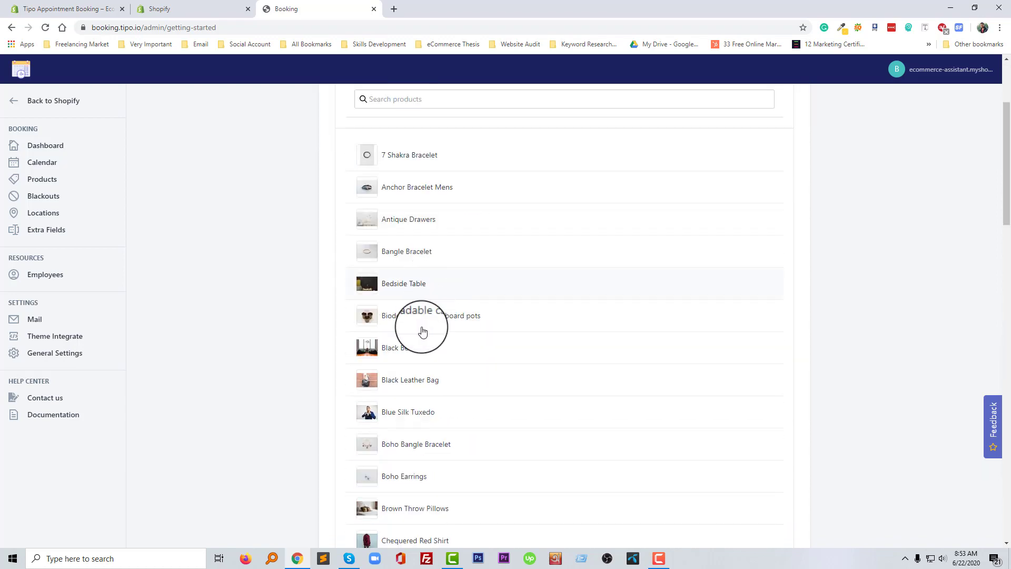
mouse_move(426, 416)
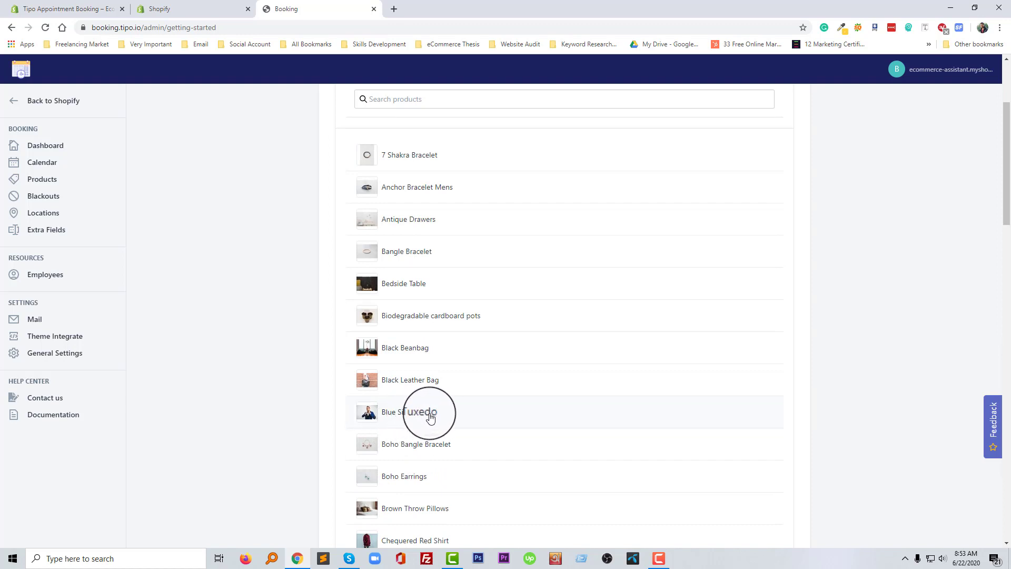
click(409, 412)
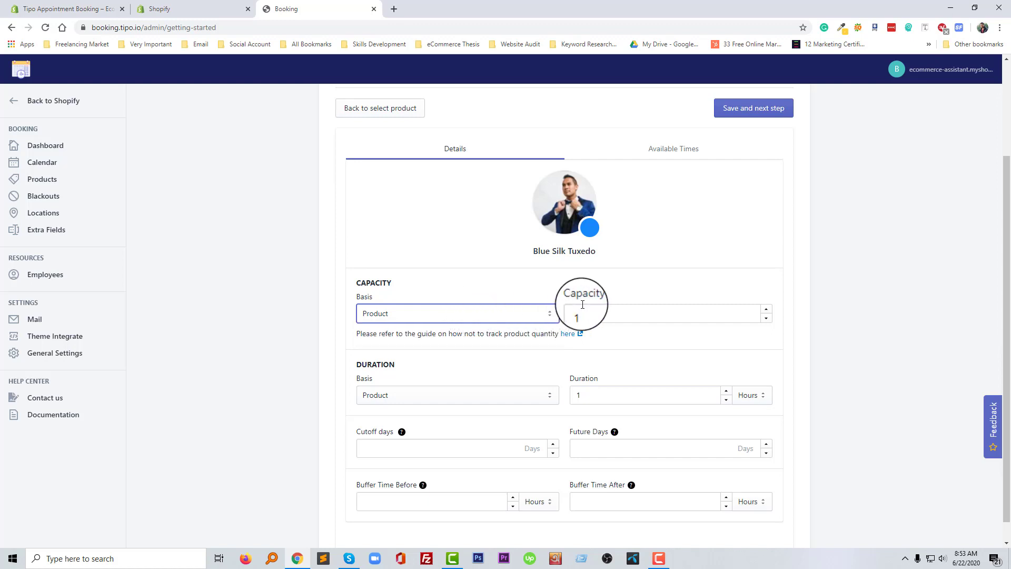
mouse_move(400, 395)
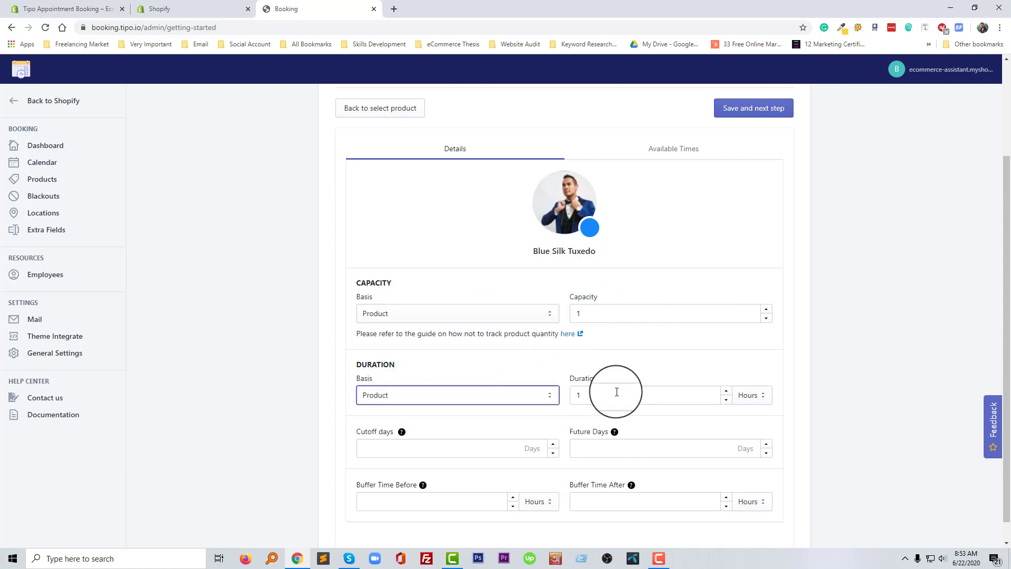
Set Buffer Time Before to 2 and After to 1, review Available Times, and save the booking product.
scroll(down, 3)
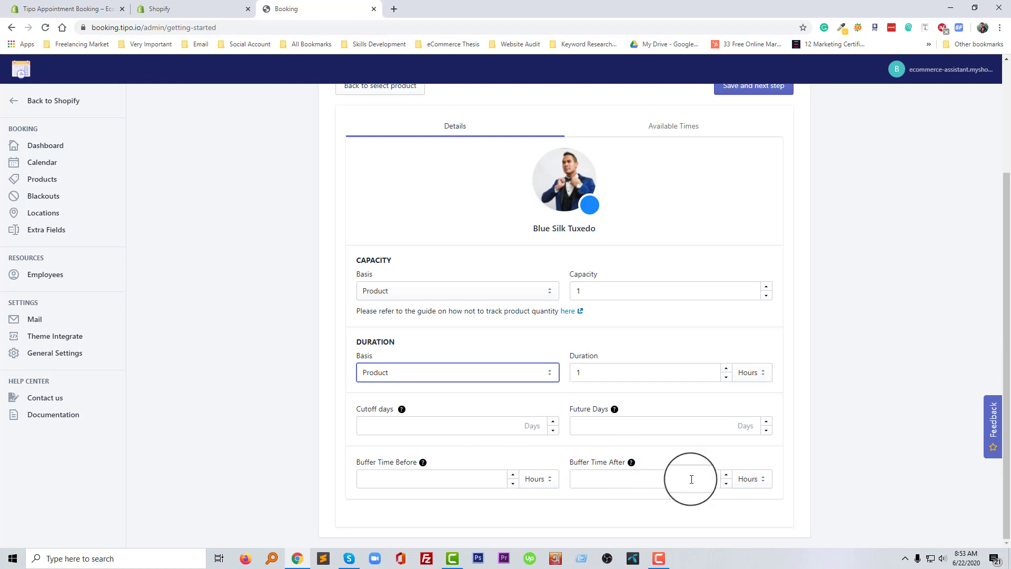
mouse_move(425, 479)
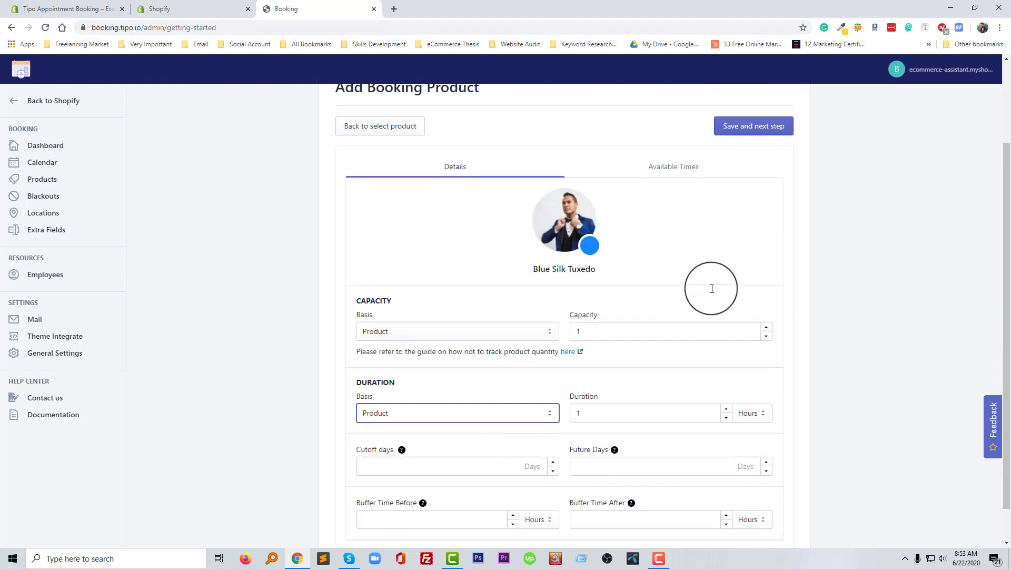
click(432, 478)
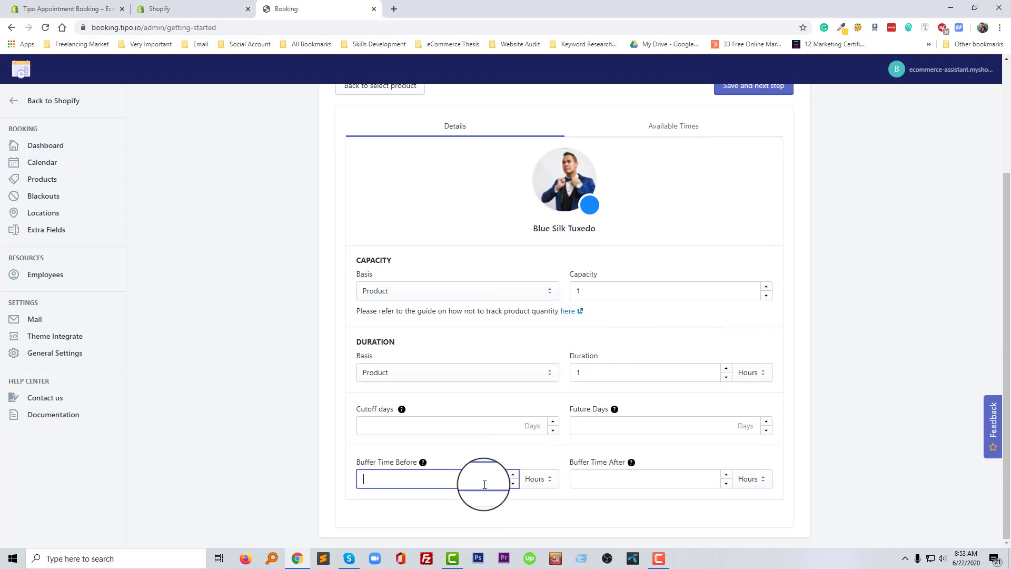
text(1)
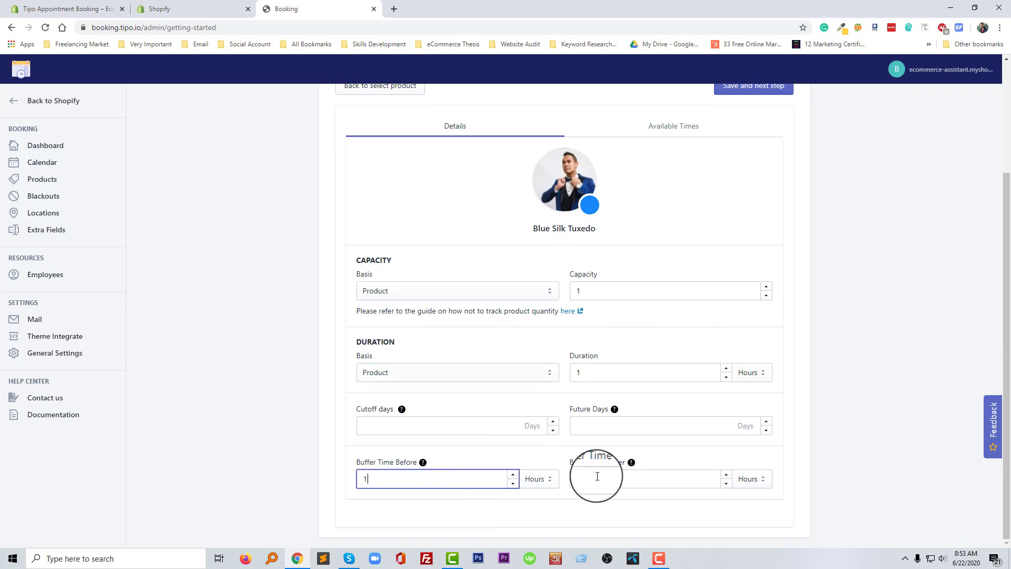
text(2)
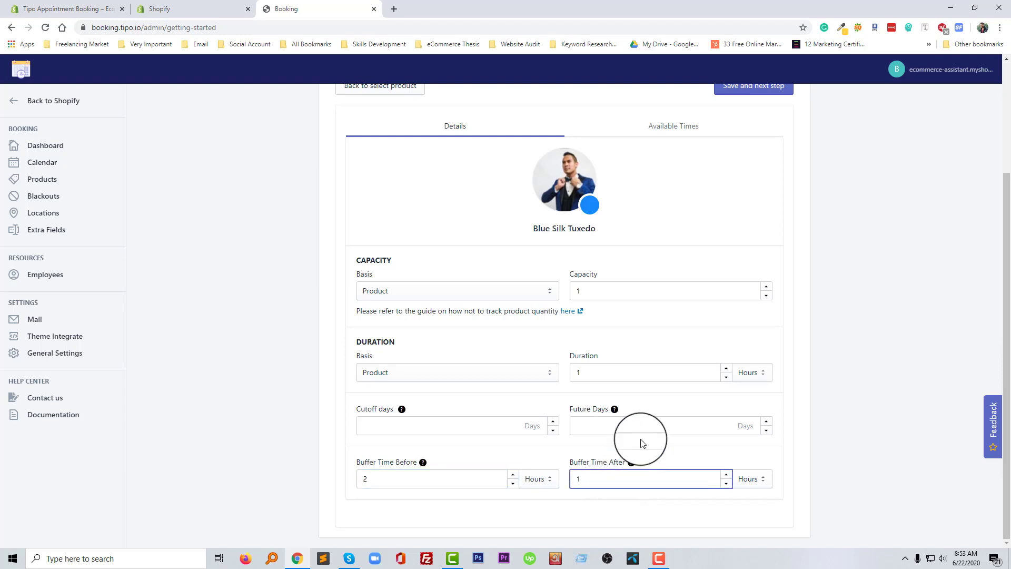
click(673, 125)
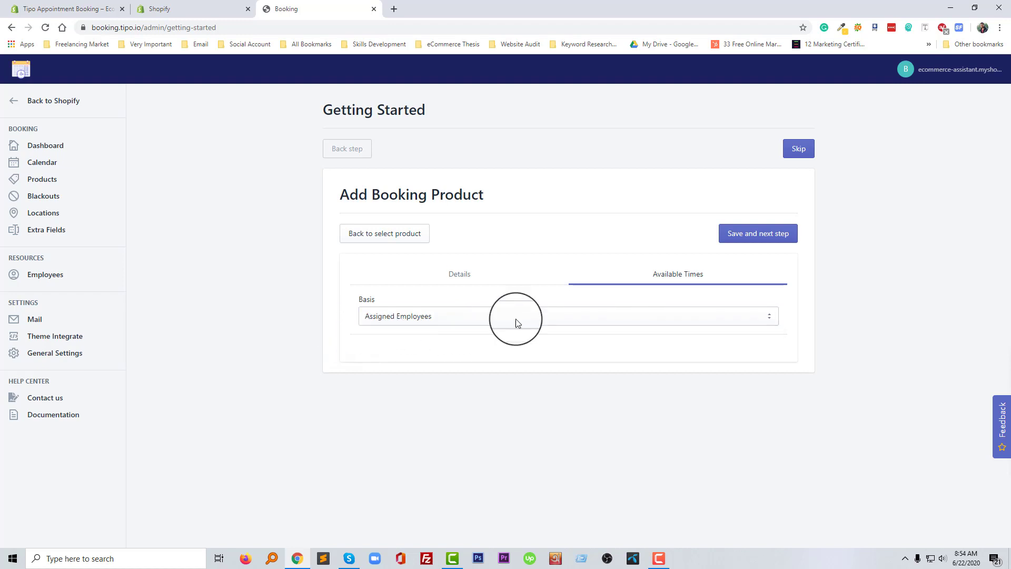
mouse_move(757, 233)
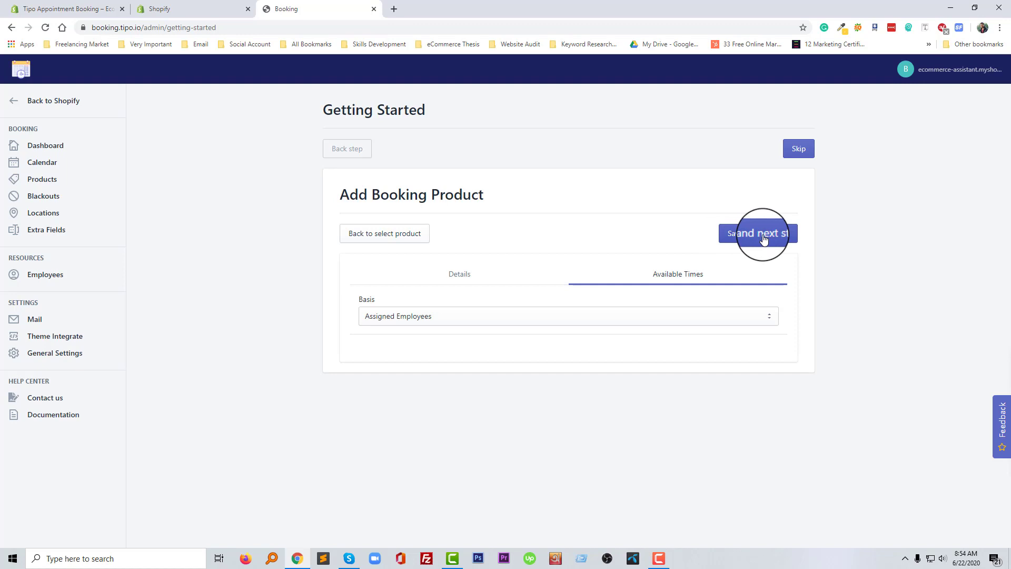
click(759, 234)
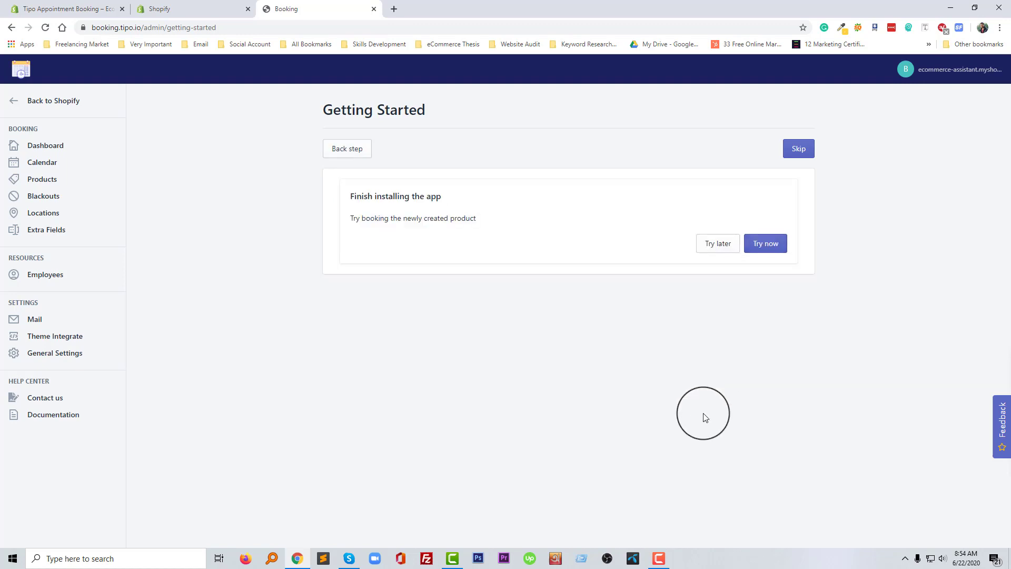
mouse_move(717, 243)
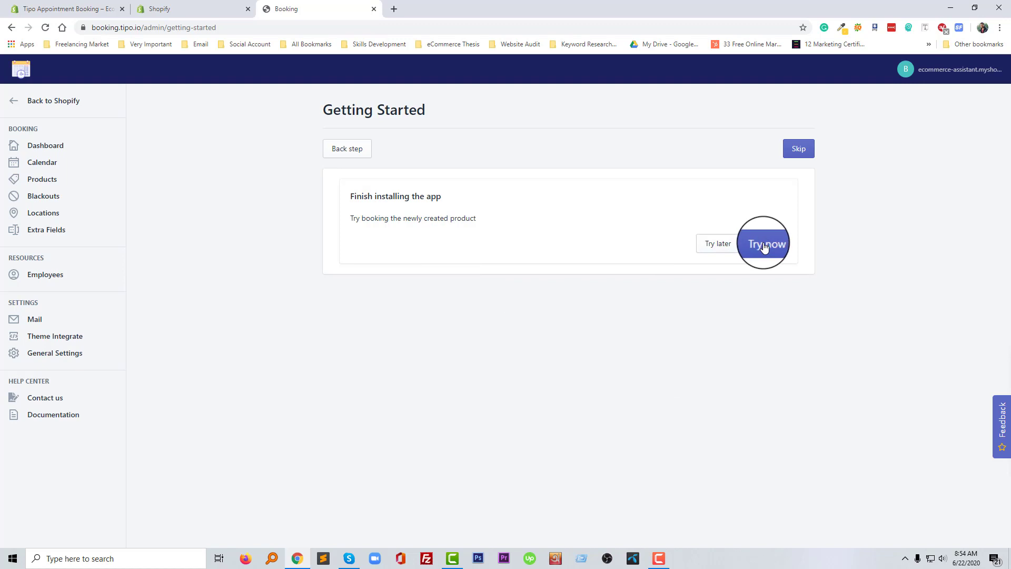
Launch Blue Silk Tuxedo's storefront product page via Try now to test booking.
click(764, 243)
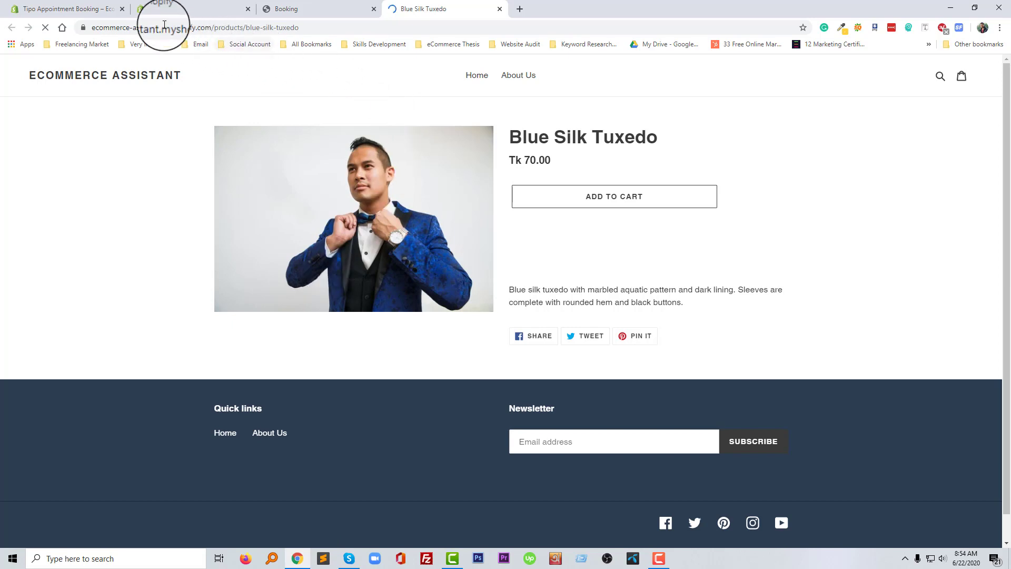
Choose Blue Silk Tuxedo as the training and pick 22 June 2020 as the booking date.
click(613, 195)
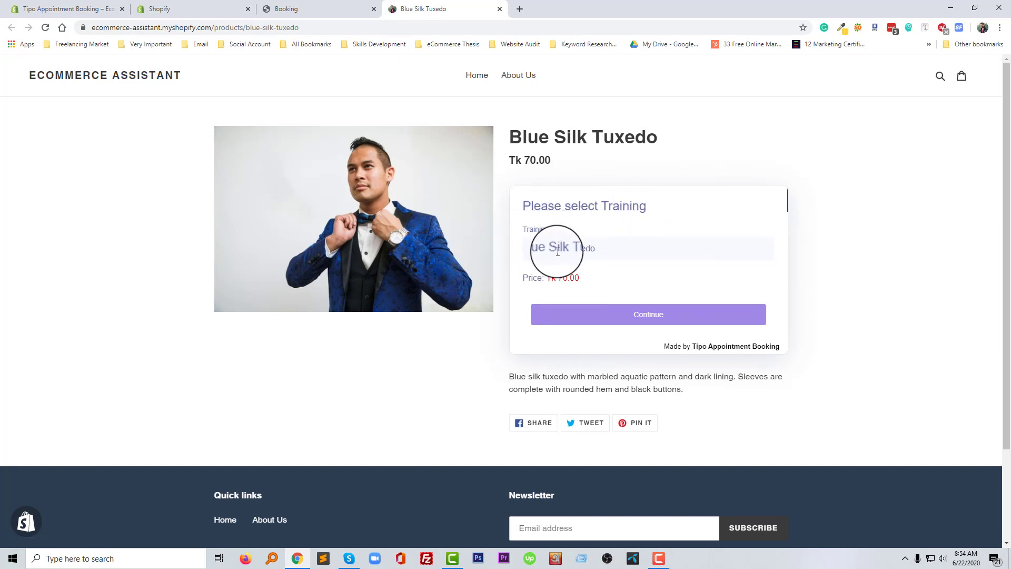
click(648, 313)
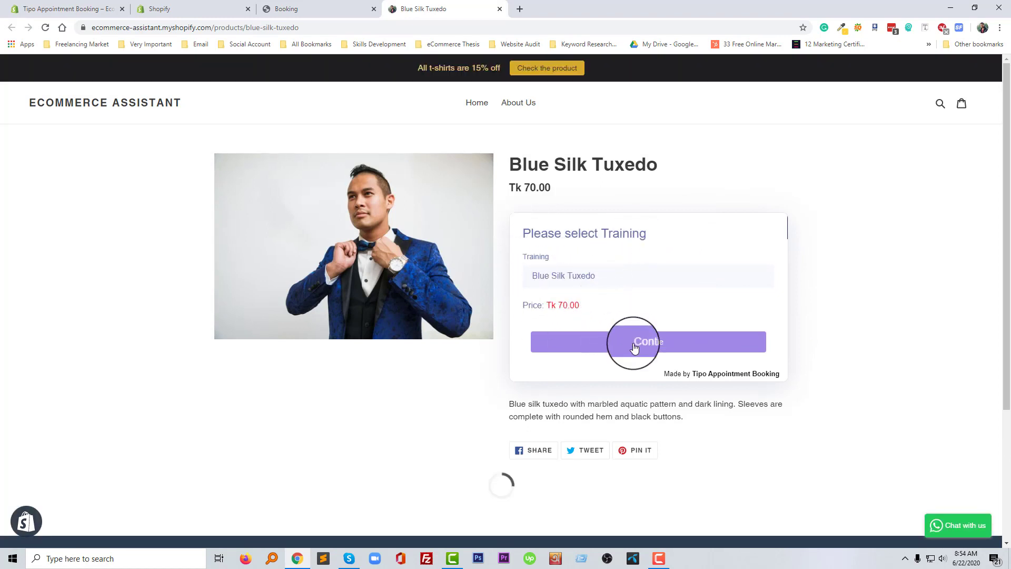
click(647, 341)
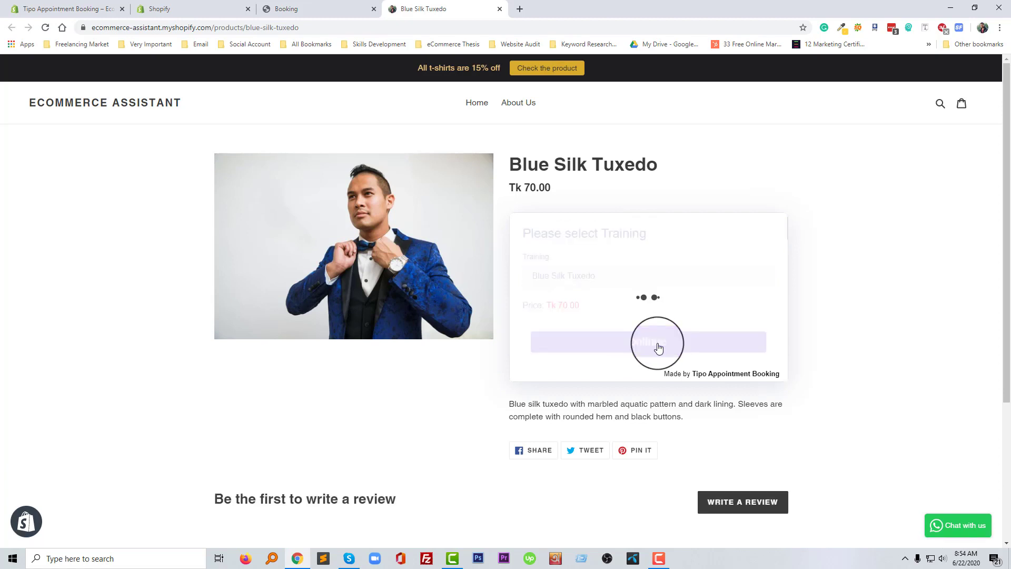
click(647, 341)
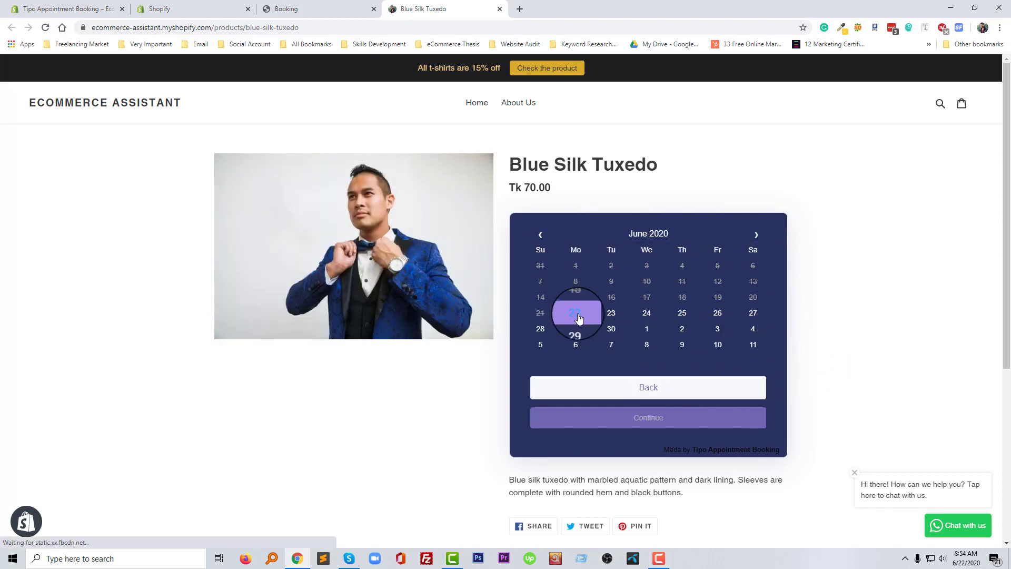
click(575, 313)
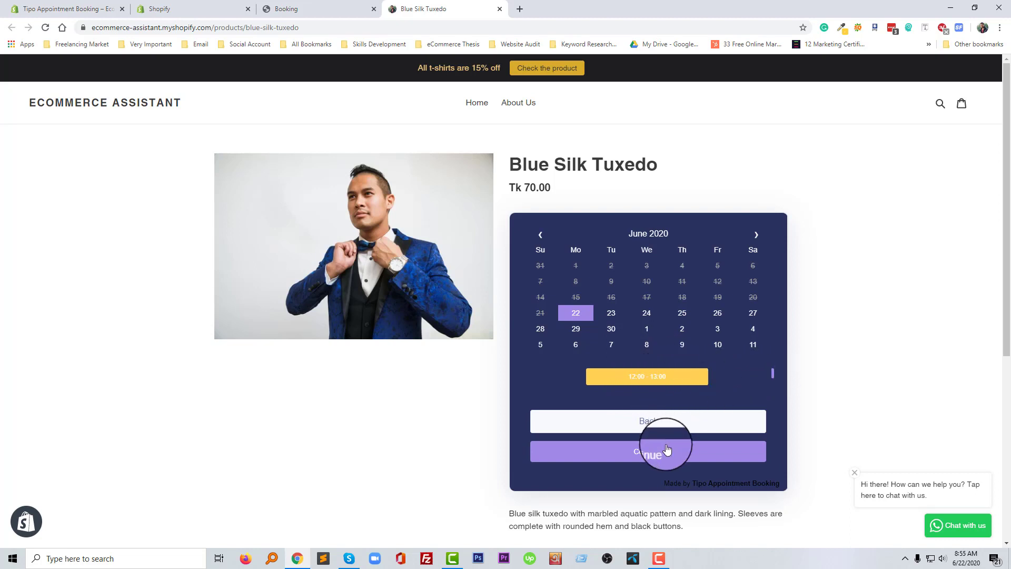
Take the 12:00 slot, confirm the booking, and return to Tipo's store listing.
click(647, 450)
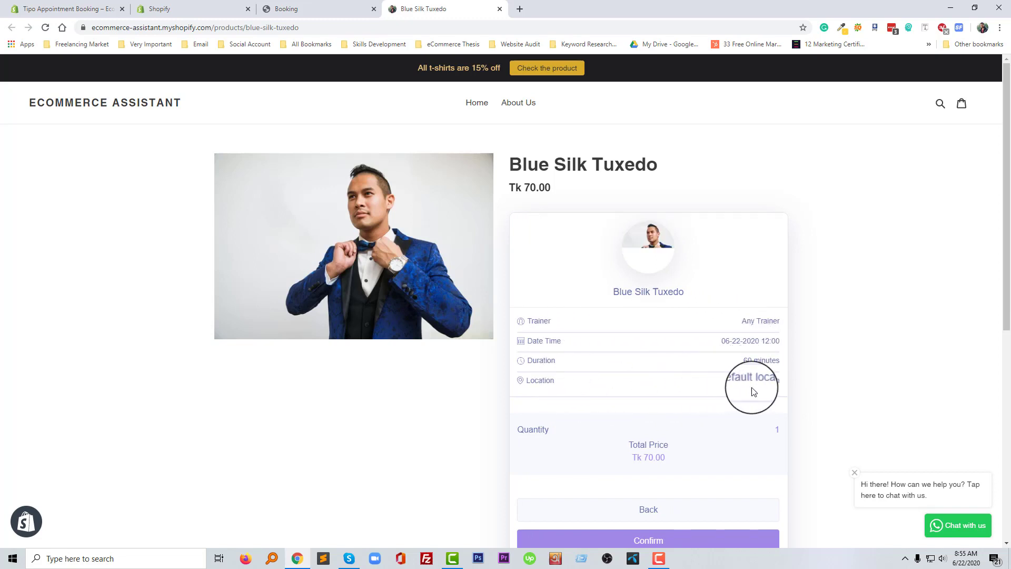
scroll(down, 3)
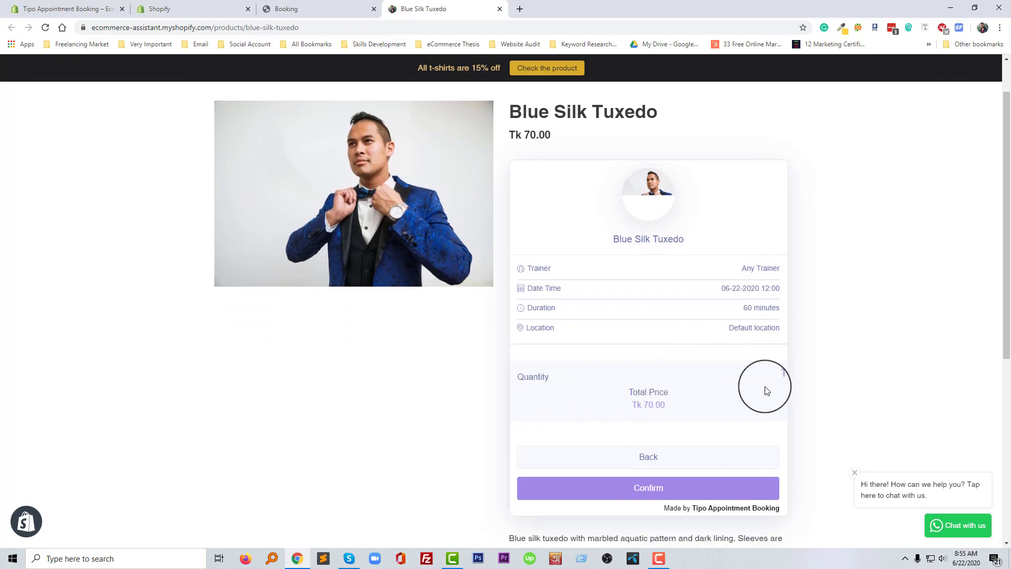
click(648, 488)
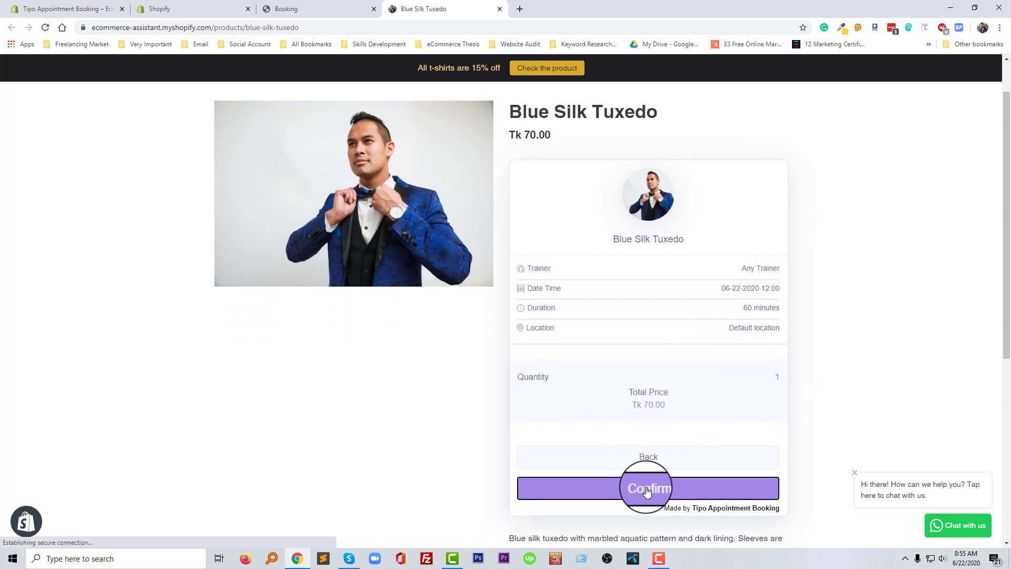
click(648, 488)
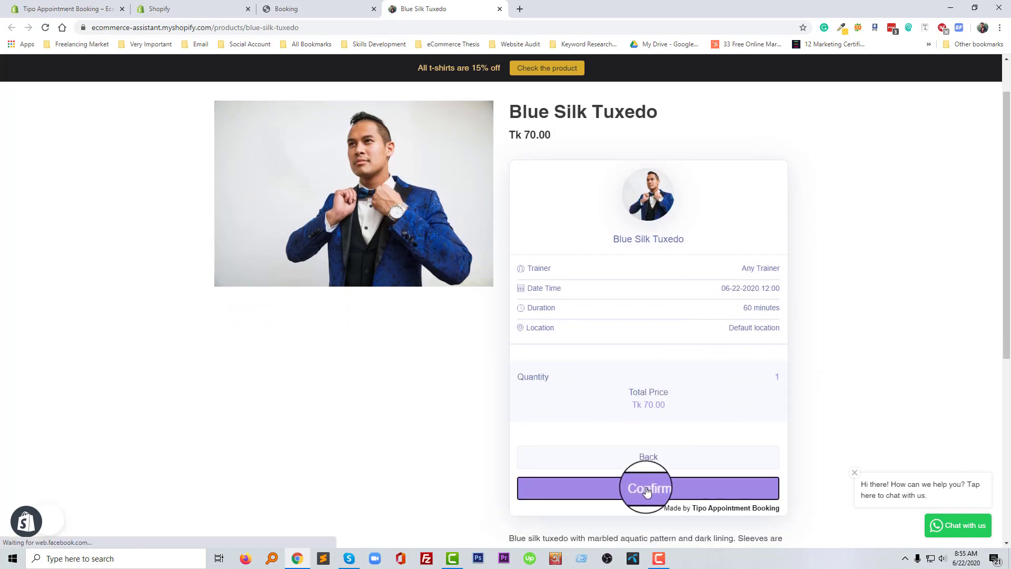
click(647, 488)
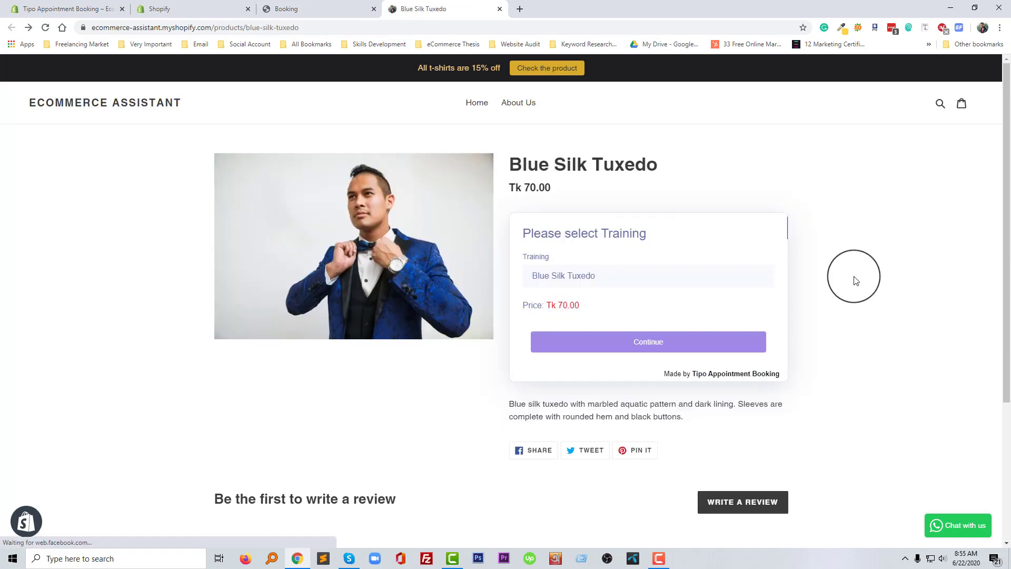
click(64, 9)
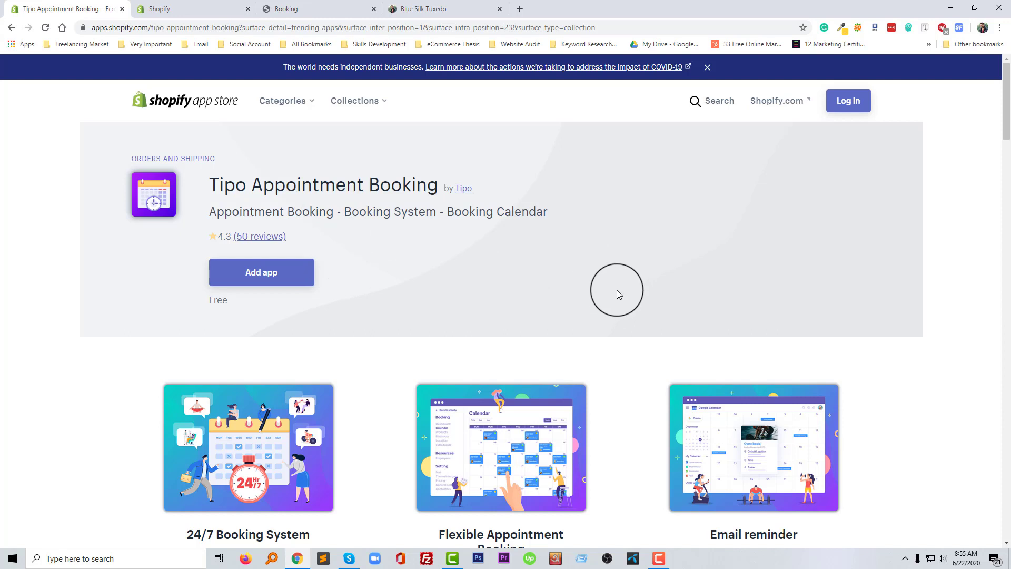
mouse_move(618, 294)
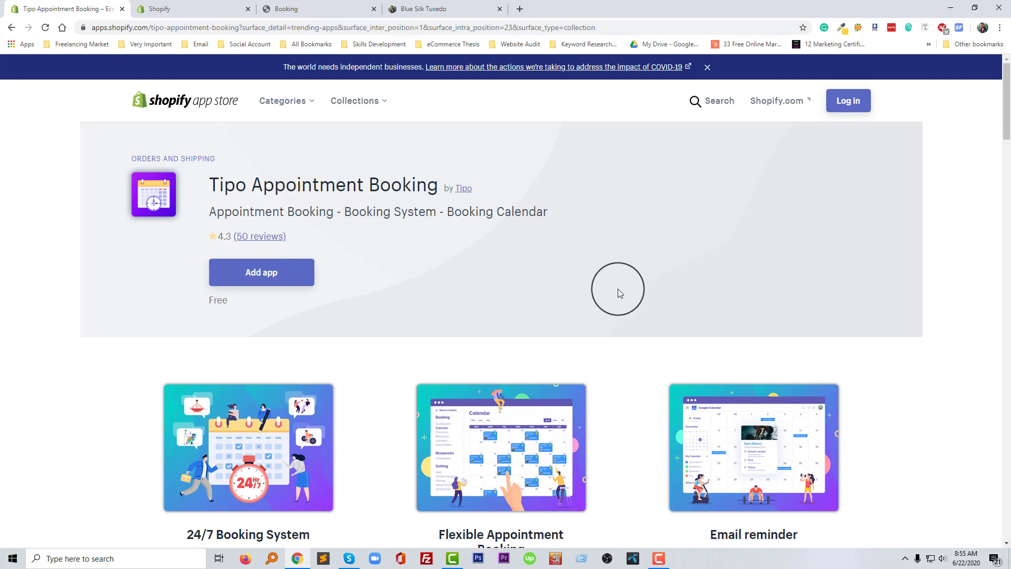
mouse_move(619, 293)
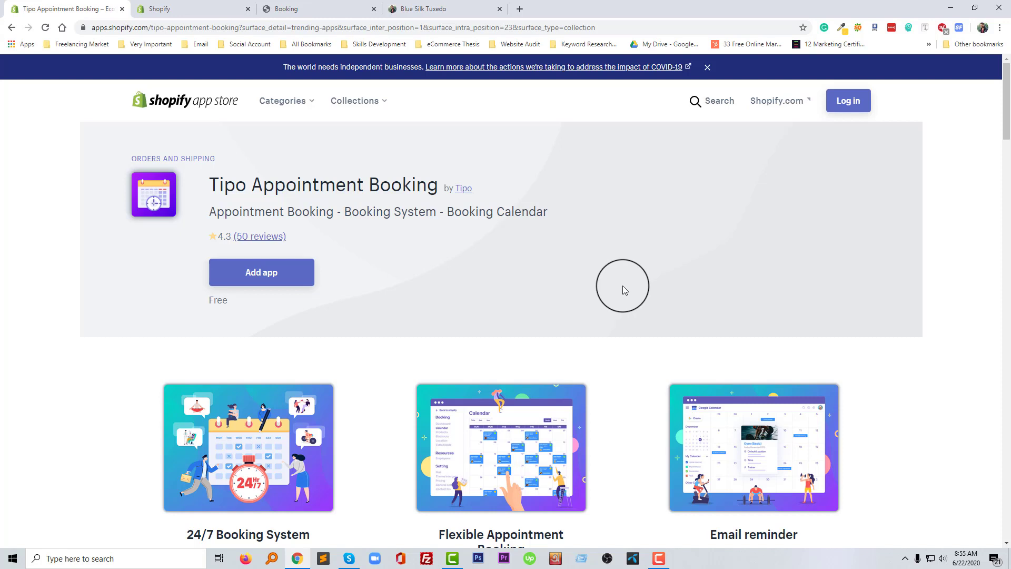
mouse_move(622, 287)
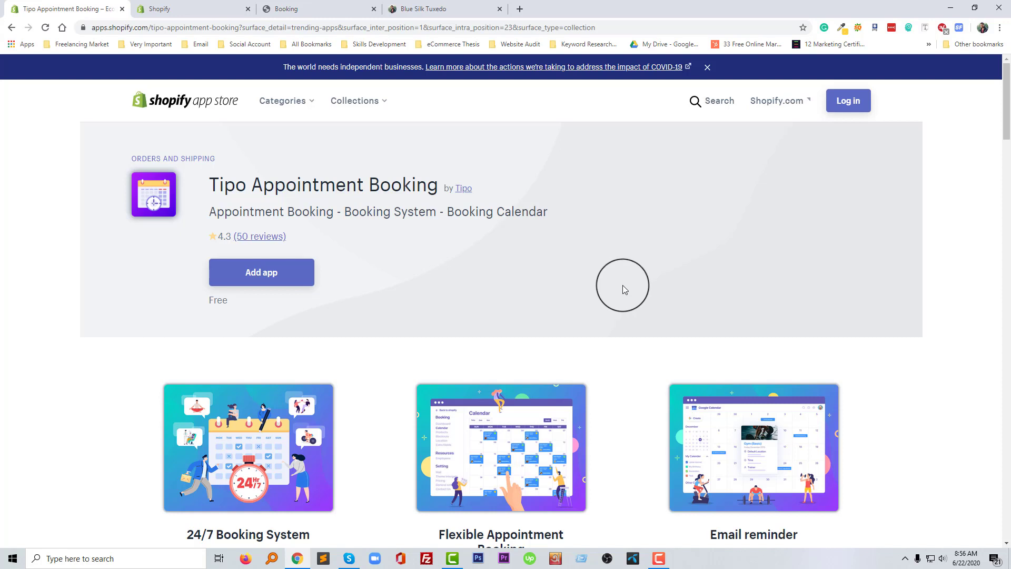